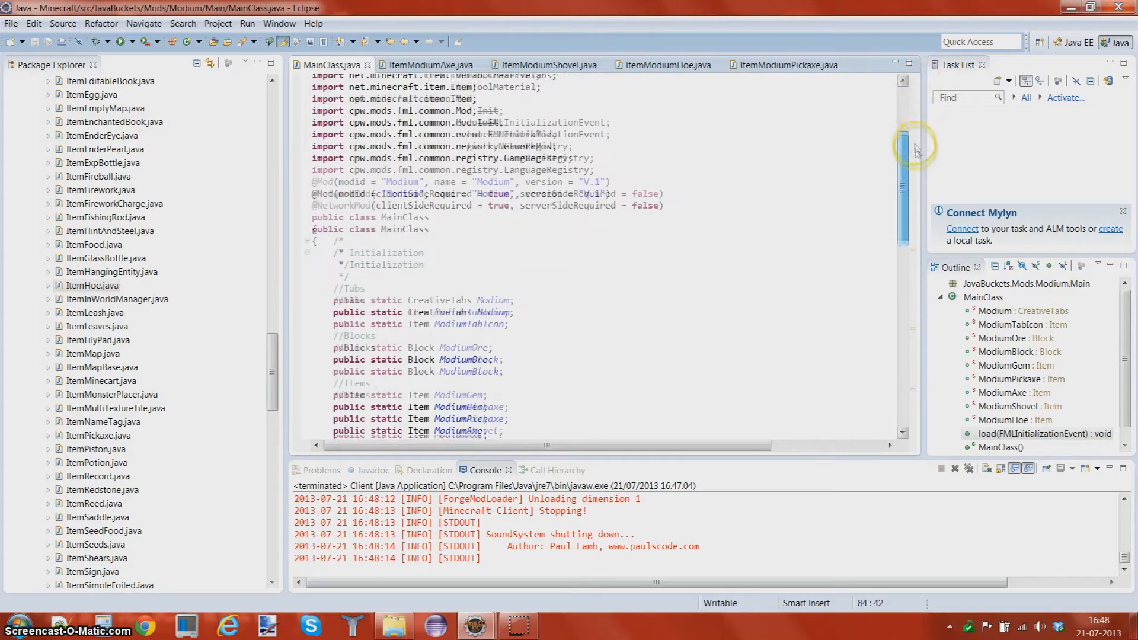
Add 'public static Item ModiumSword;' after the ModiumHoe field in MainClass
scroll("down", 3)
type("public")
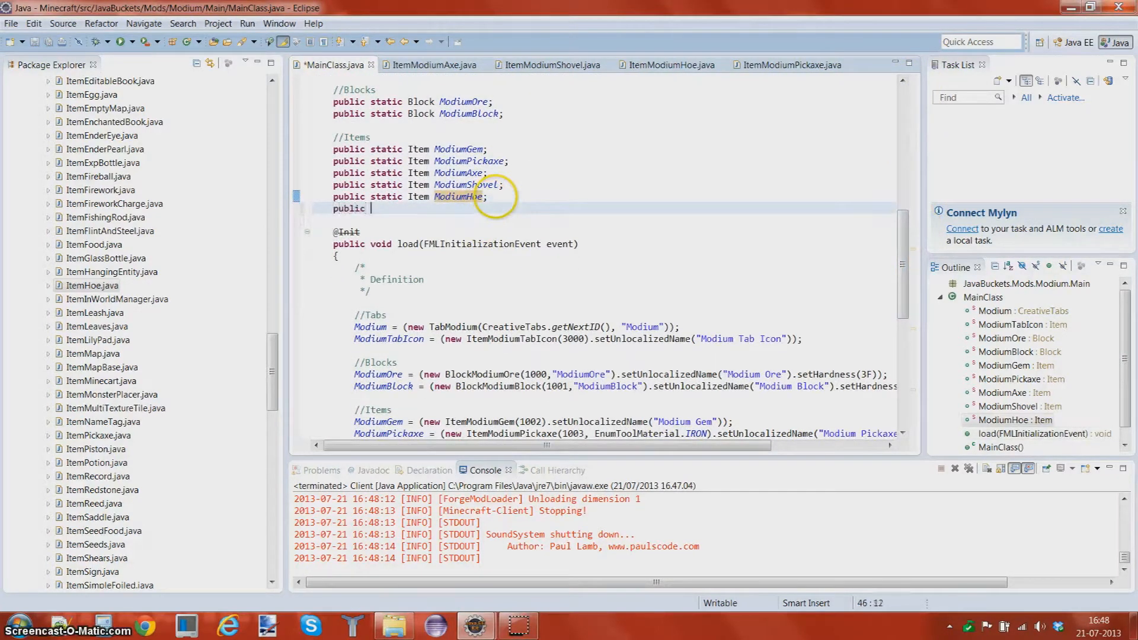
type("static Item ModiumSword")
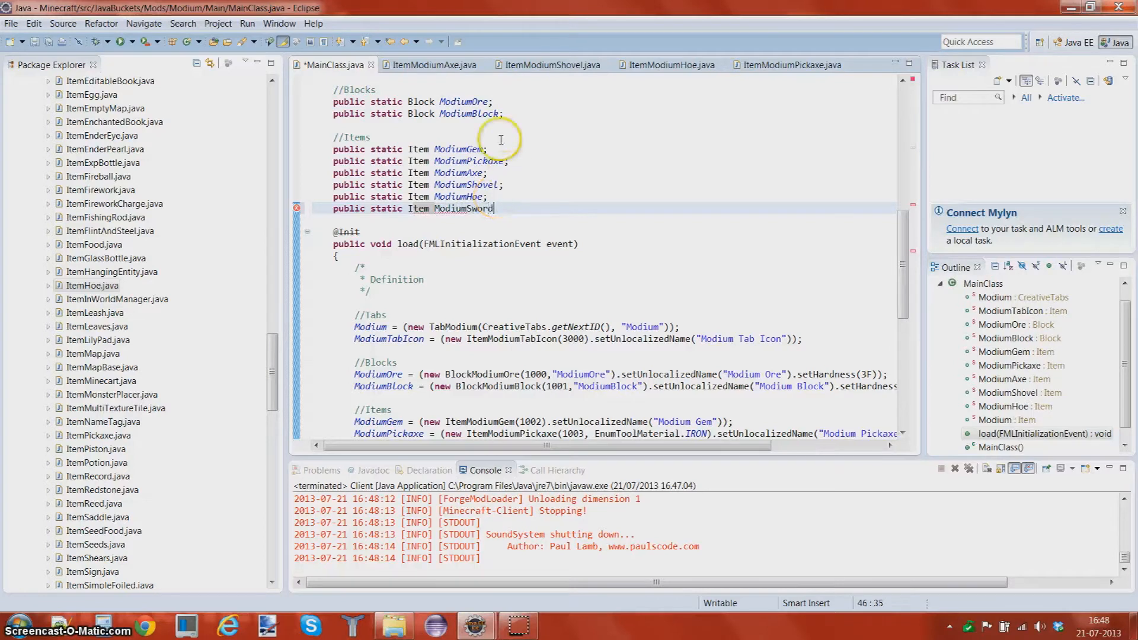
type(";")
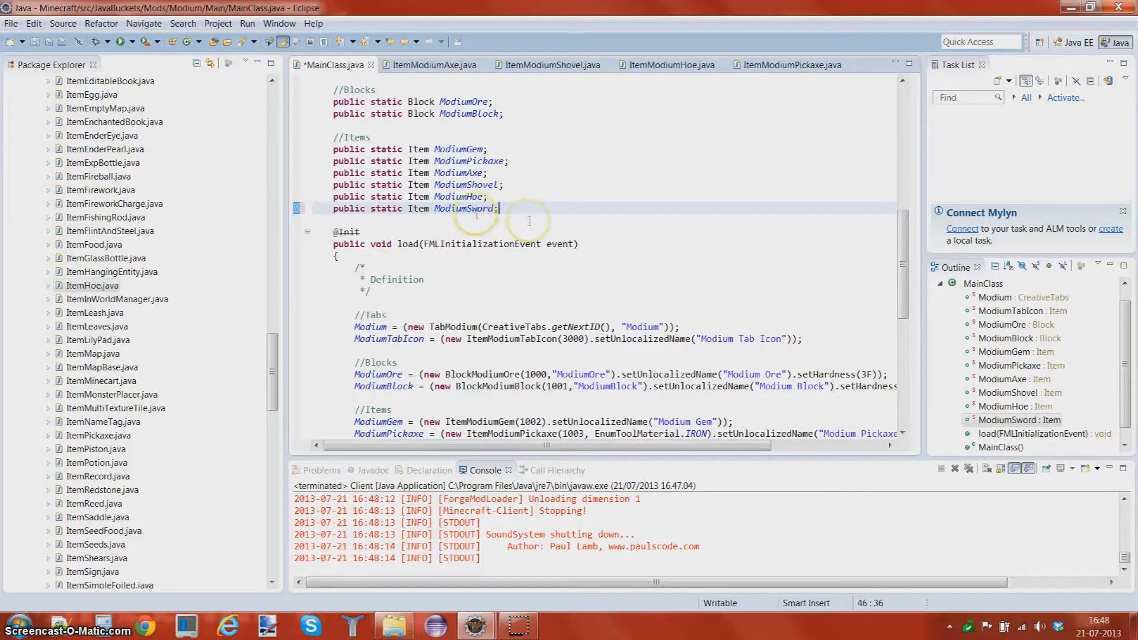
scroll("down", 3)
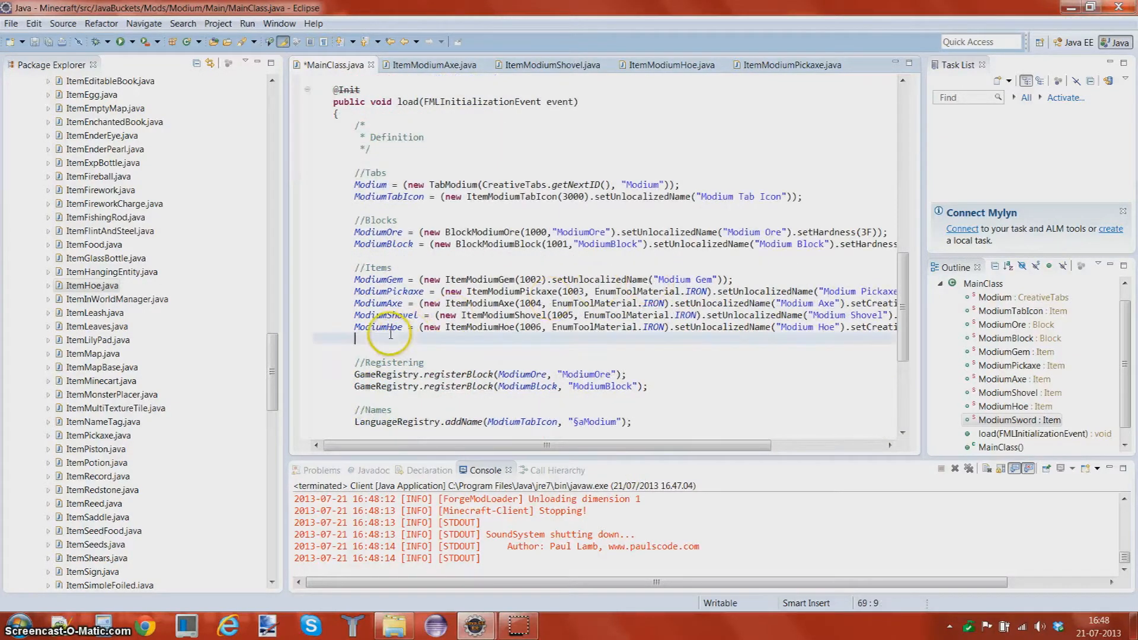
Begin 'ModiumSword = (new )' under ModiumHoe and close the Axe, Shovel and Hoe files
type("ModiumSword =")
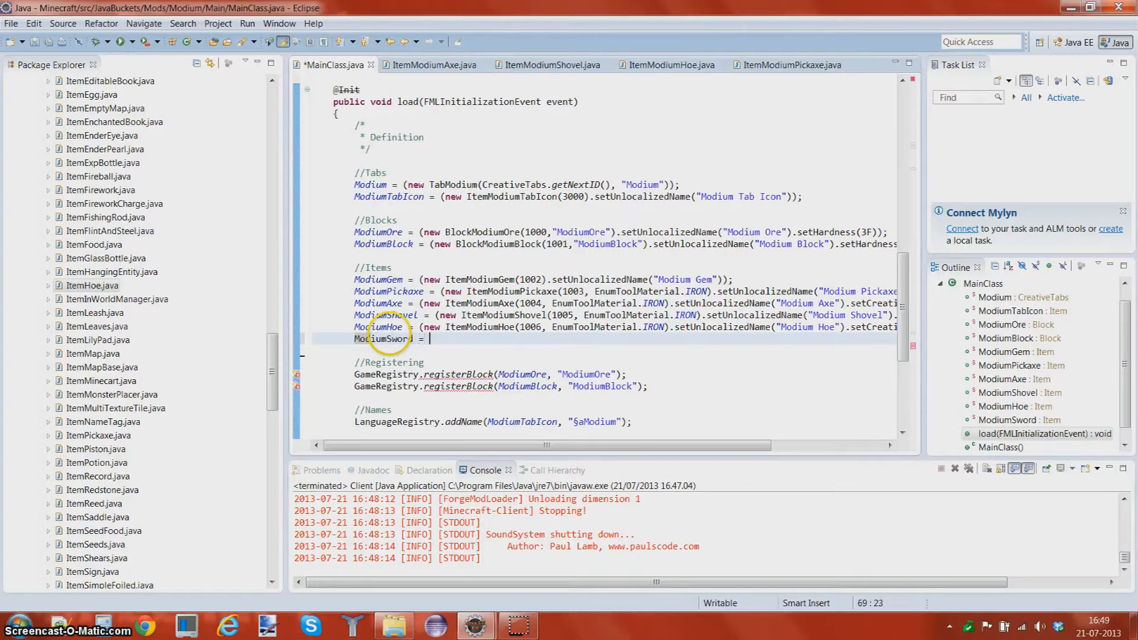
type("(new )")
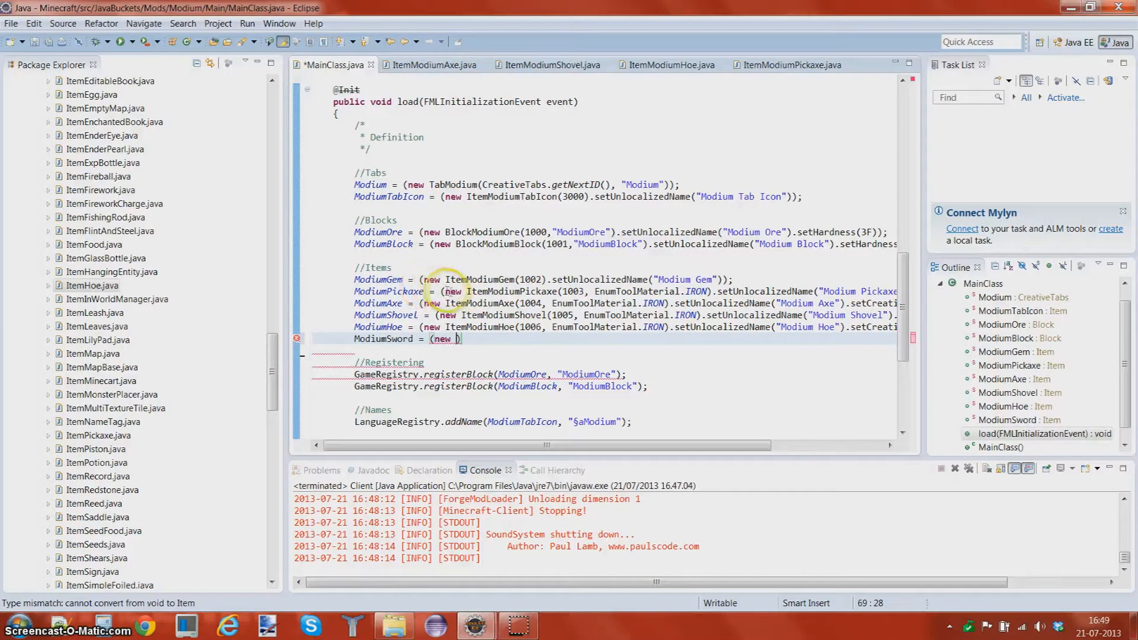
left_click(434, 64)
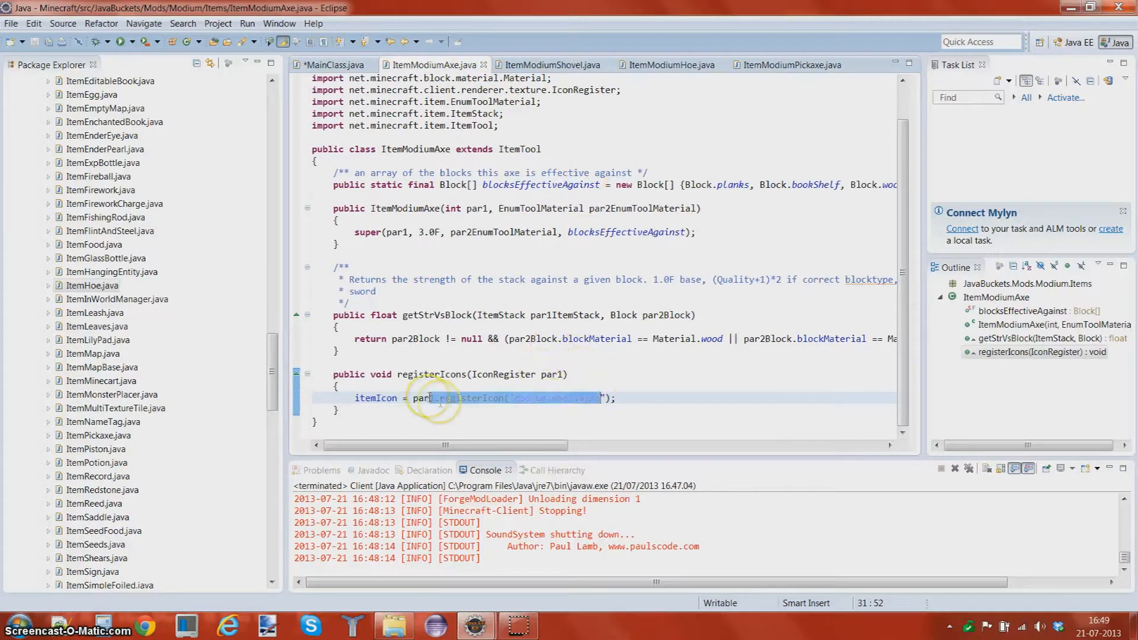
left_click(552, 64)
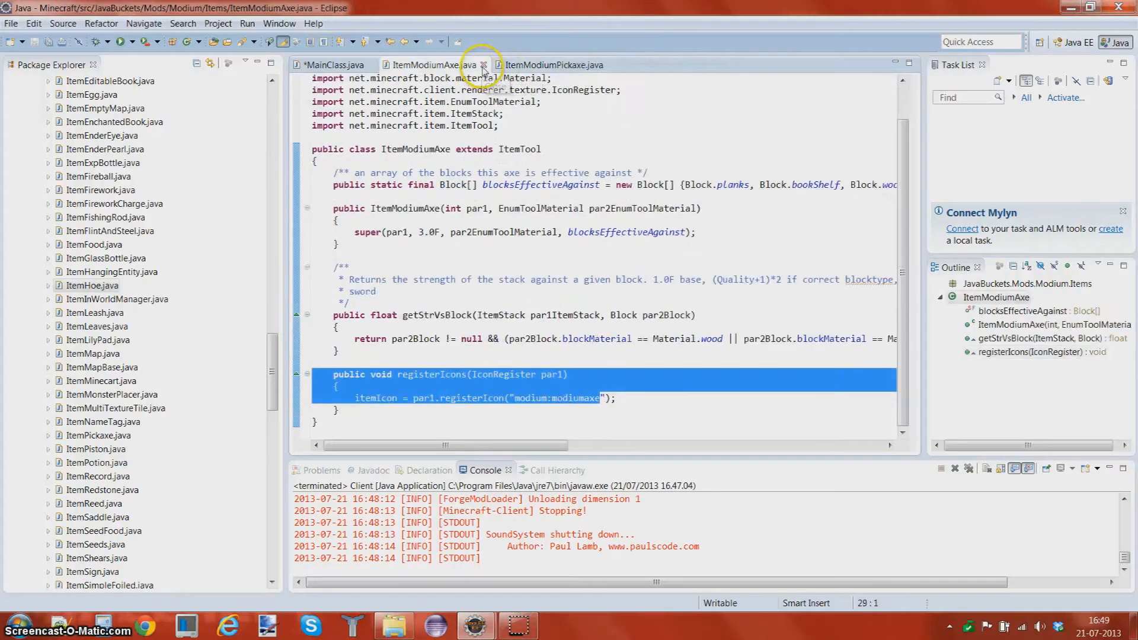
left_click(483, 66)
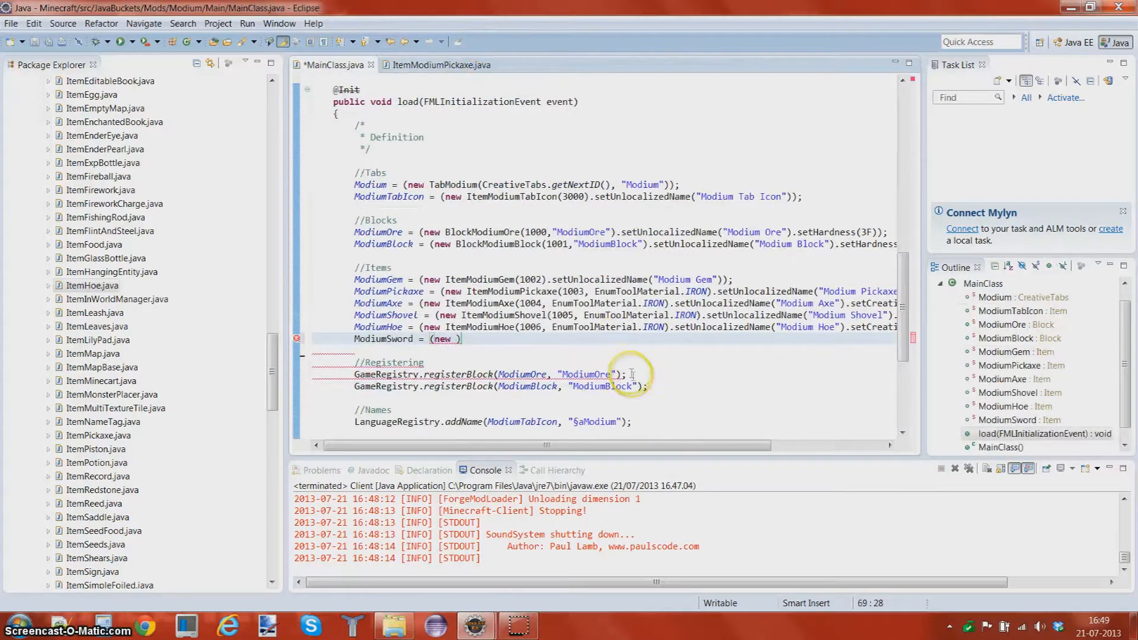
Complete ModiumSword as new ItemModiumSword(1007, EnumToolMaterial.EMERALD) named "Modium Sword" and save
type("ItemModiumSword")
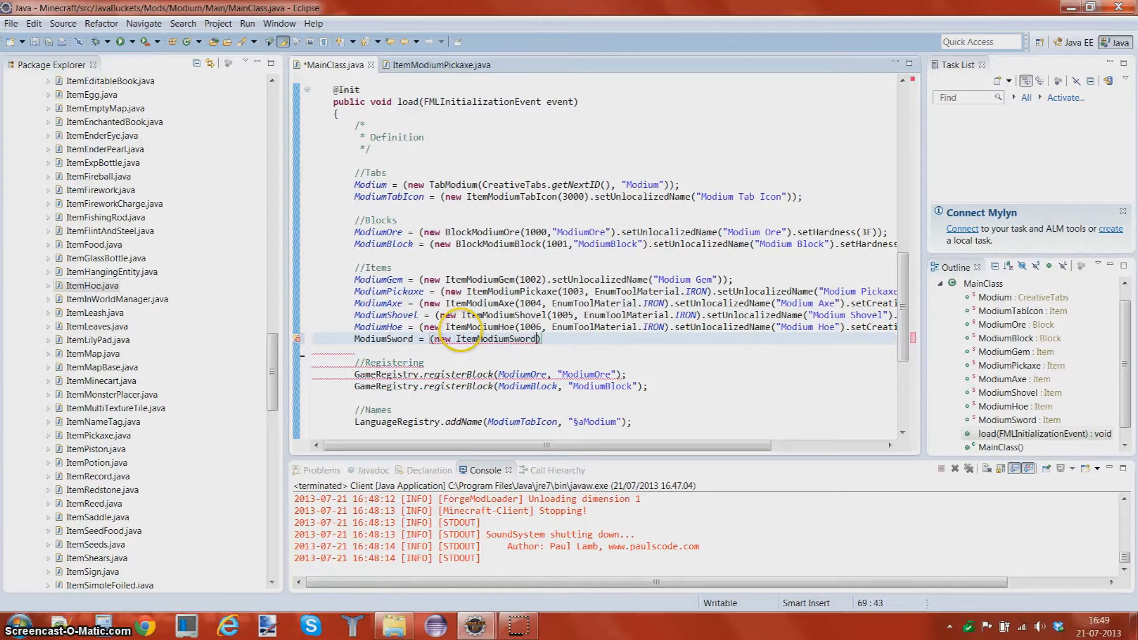
type("1007, 3")
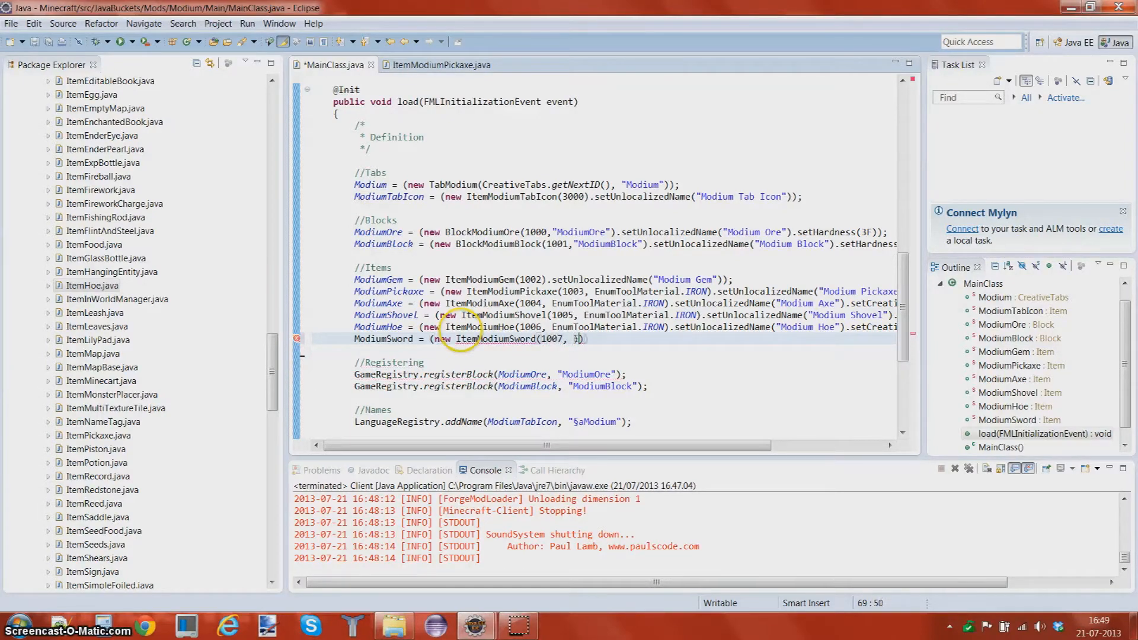
type("EnumToolMaterial")
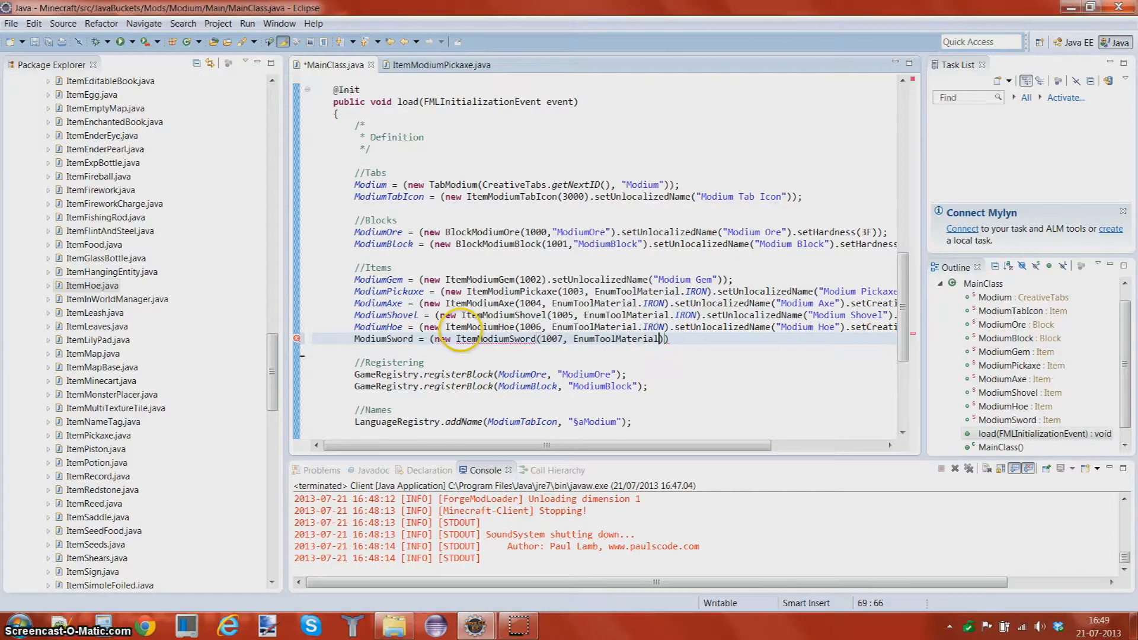
type("Irp")
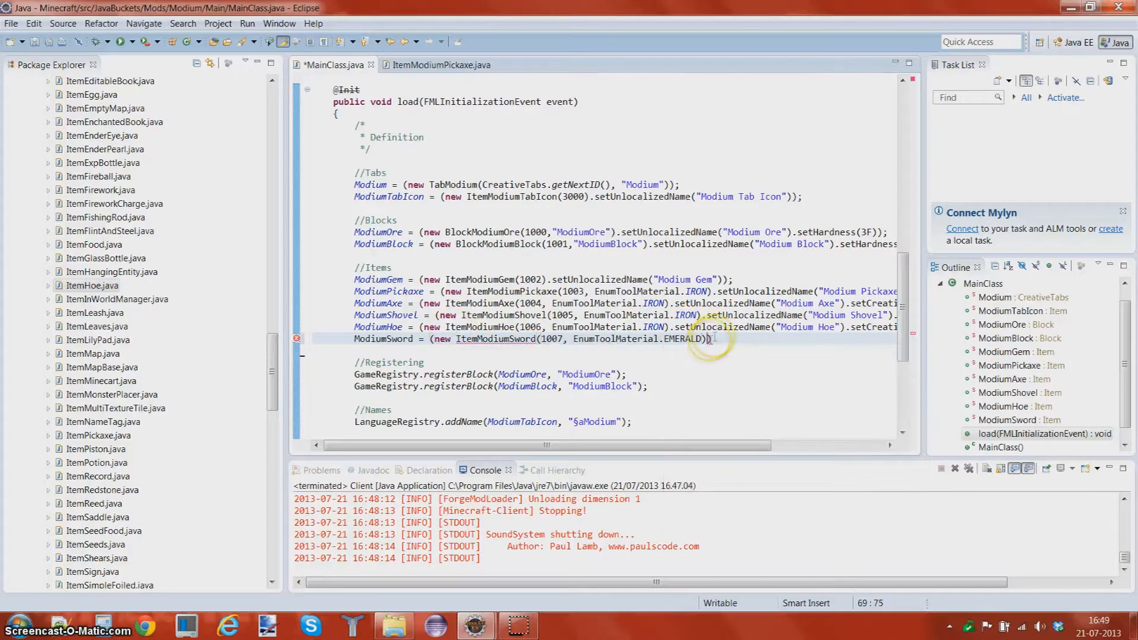
type(".setUnlocalizedName(\"Modium Sword")
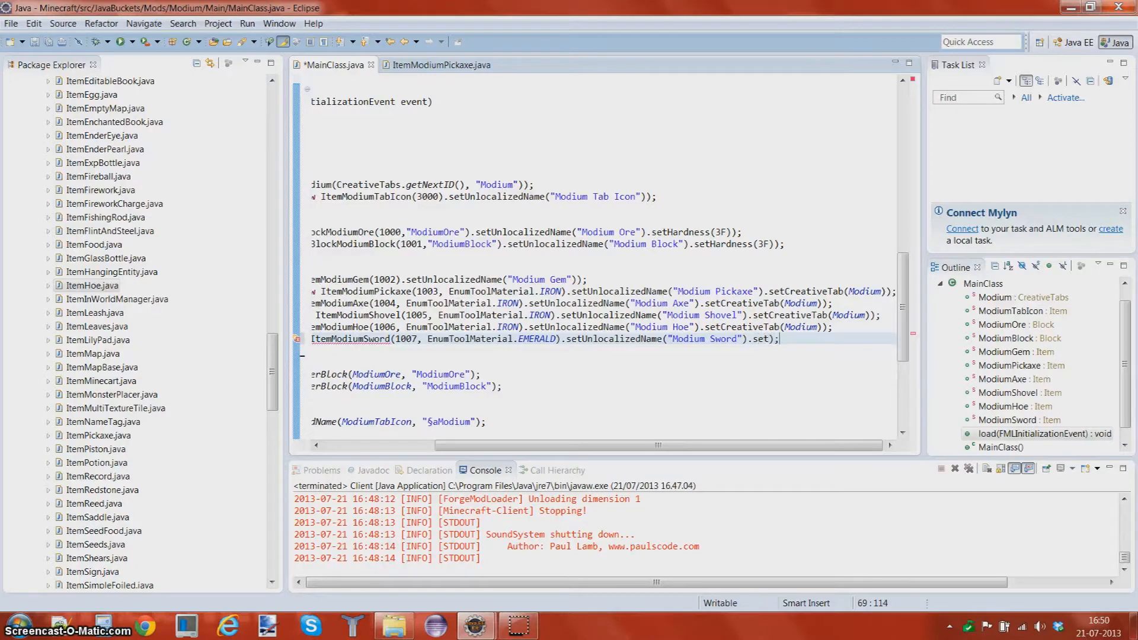
double_click(798, 327)
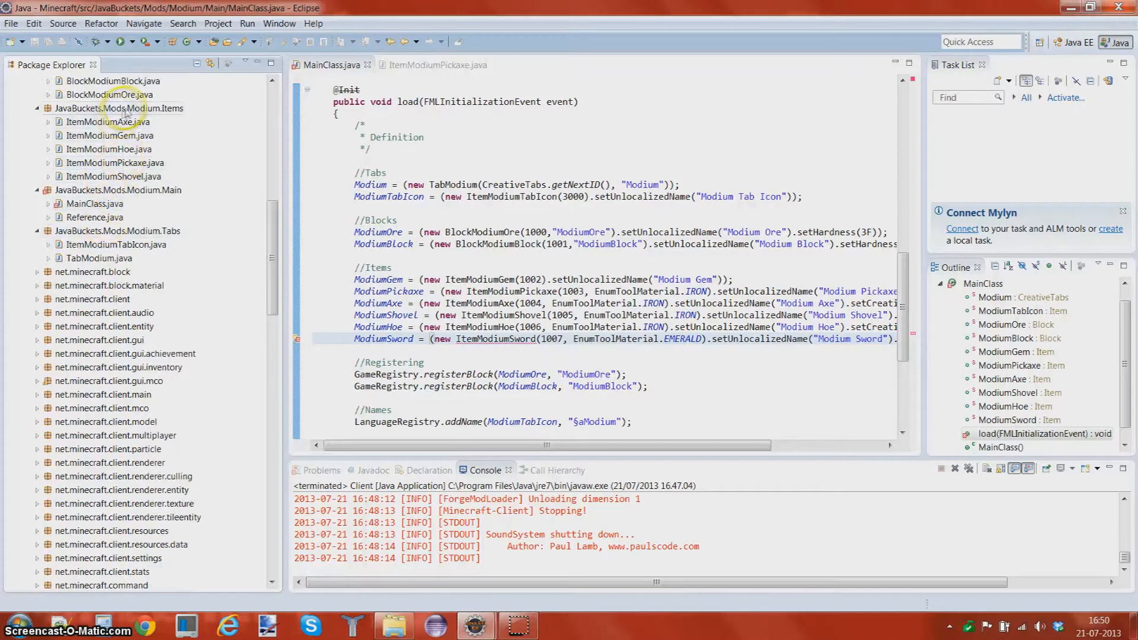
Create class ItemModiumSword in the Items package and select all of vanilla ItemSword's source
right_click(125, 108)
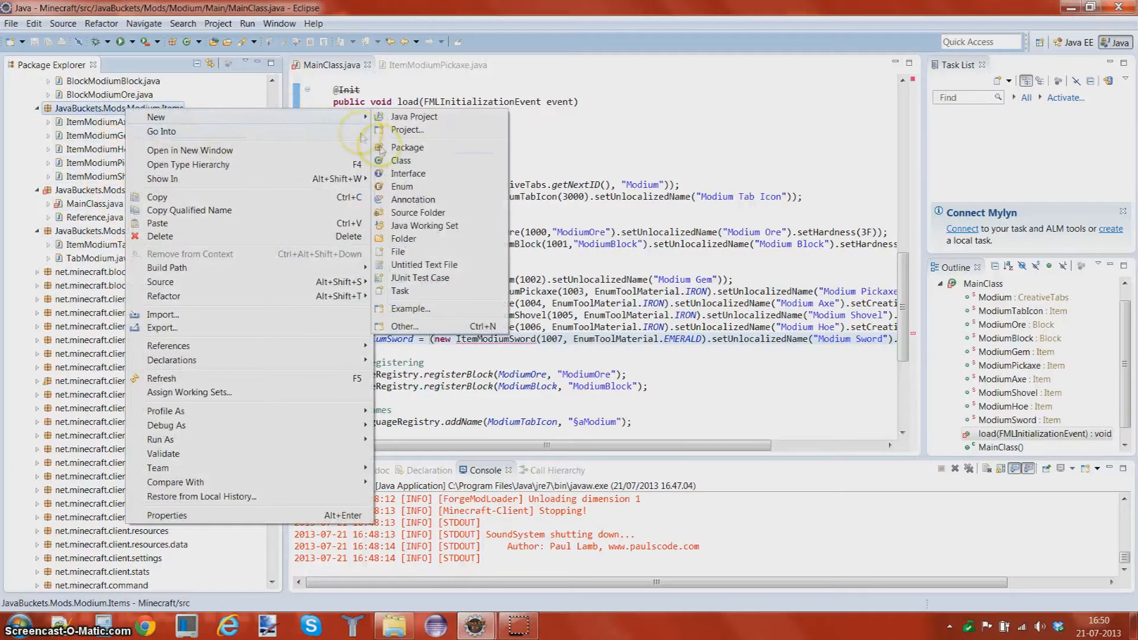
left_click(402, 160)
type("ItemModiumSword")
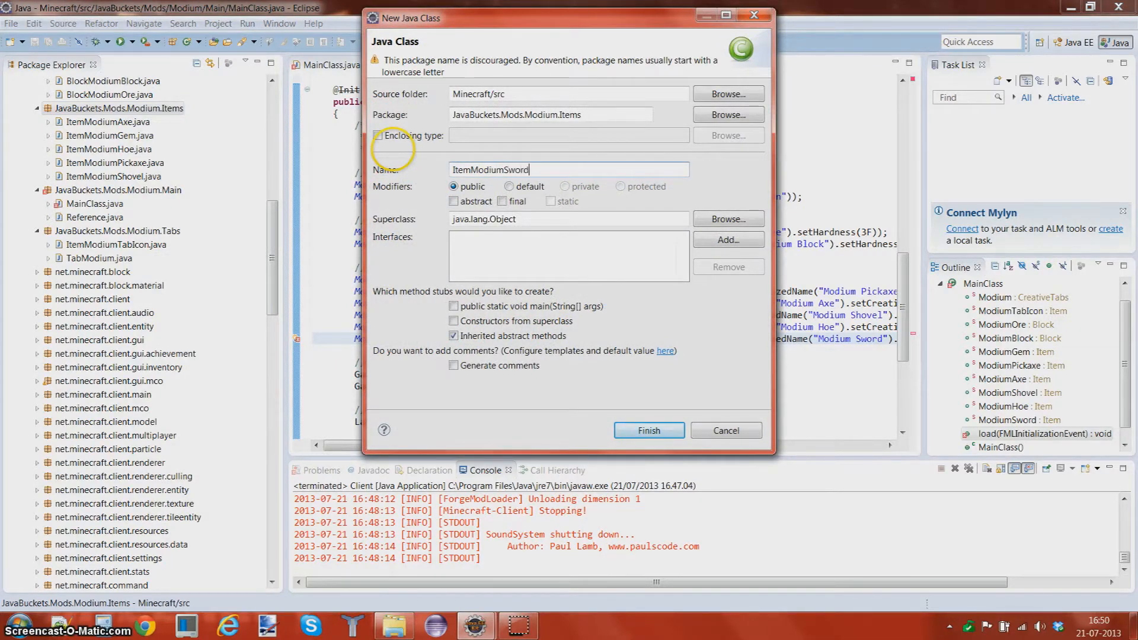
left_click(649, 430)
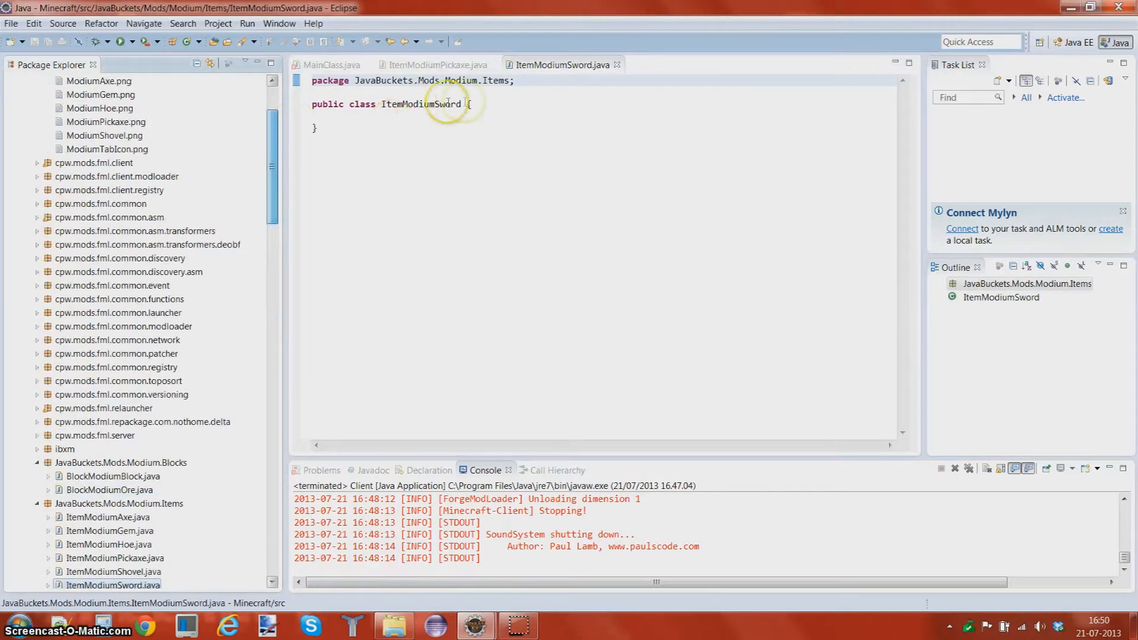
type("Items")
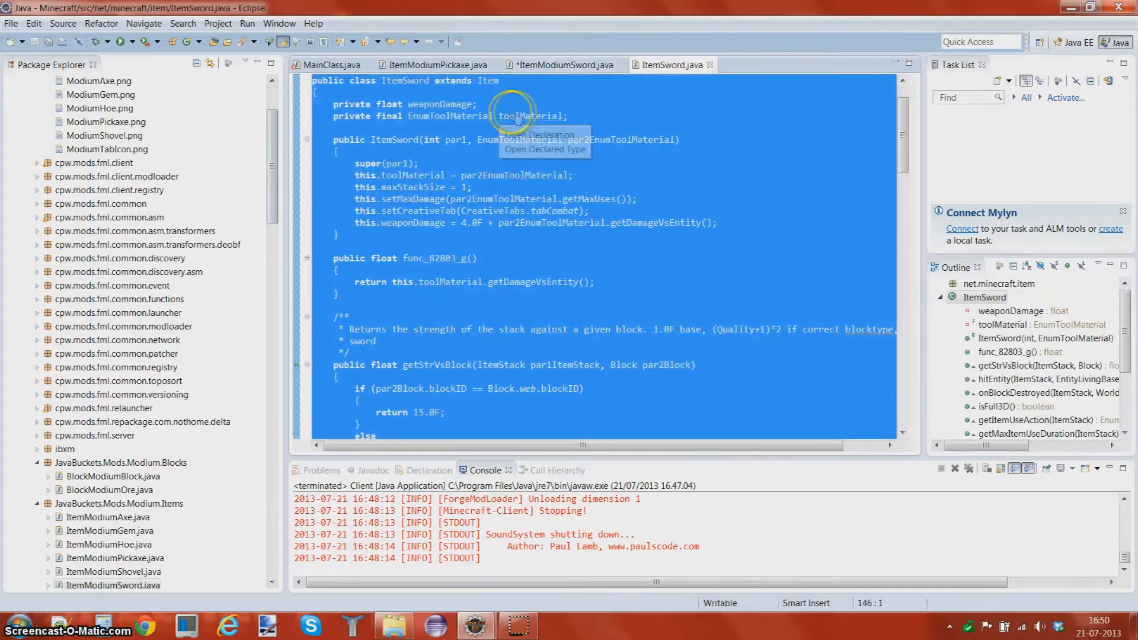
Paste the ItemSword code into ItemModiumSword, rename the class and import Item and EnumToolMaterial
left_click(561, 64)
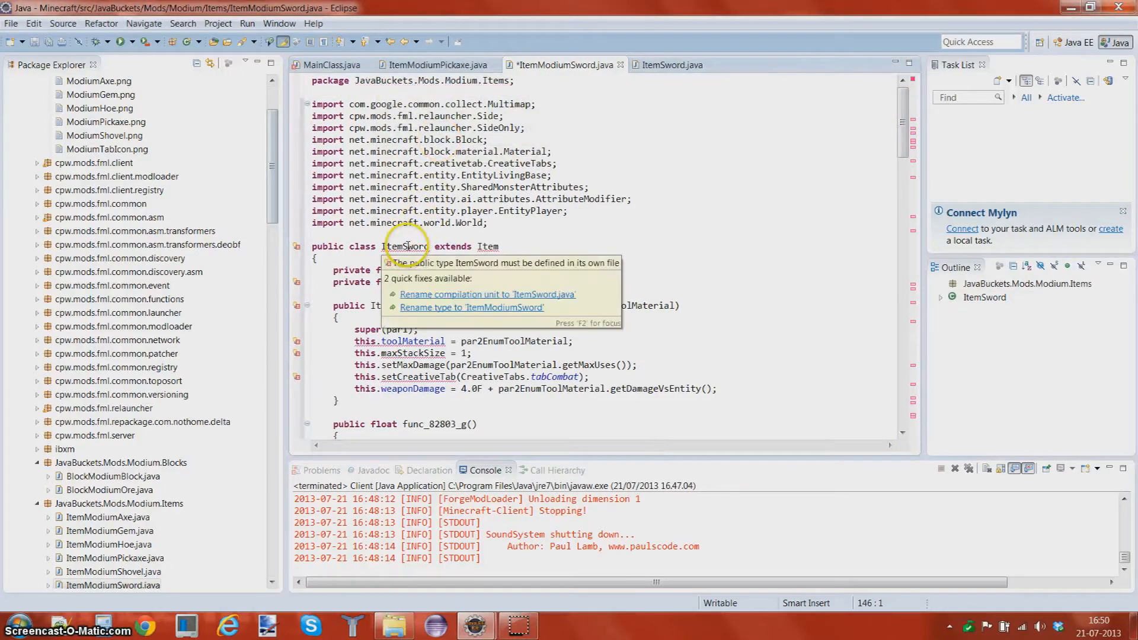
left_click(472, 307)
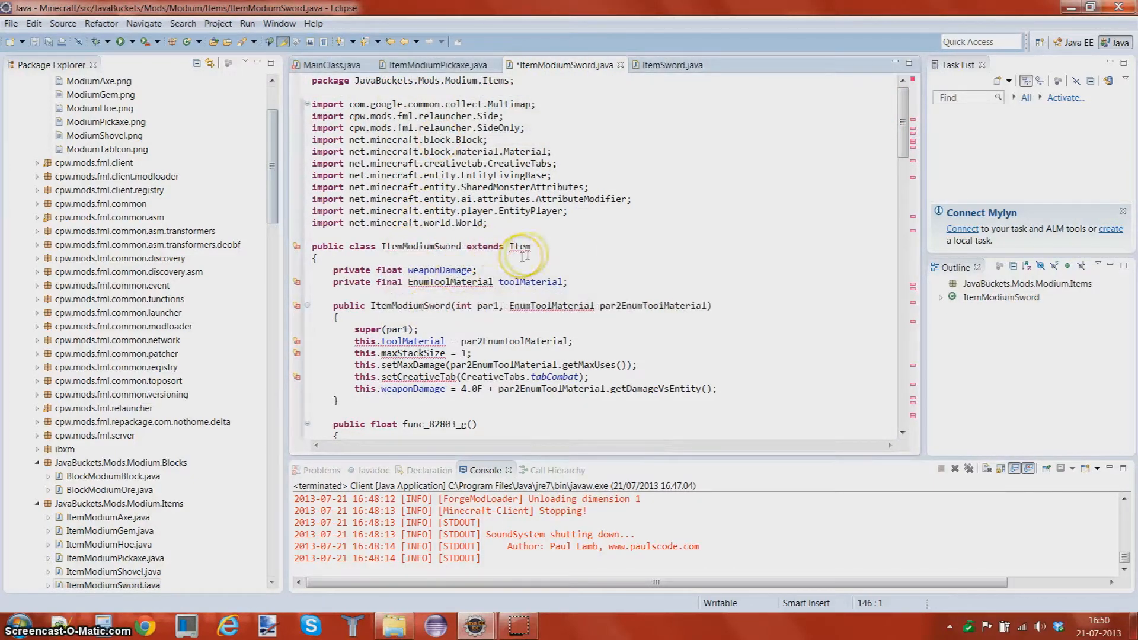
mouse_move(746, 239)
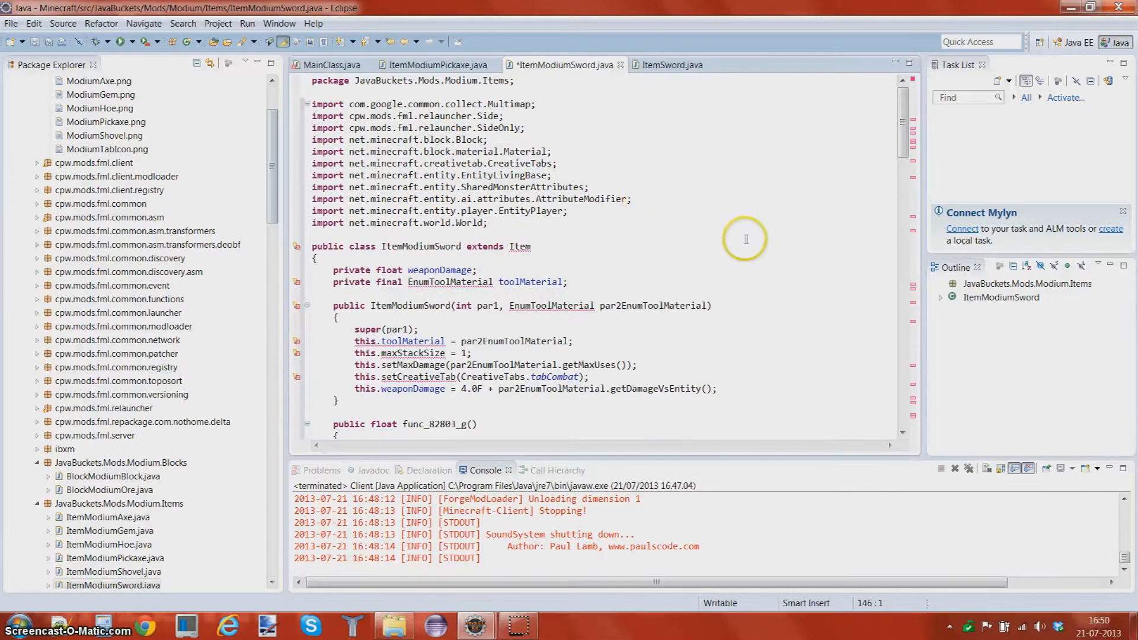
key("Ctrl+O")
type("O")
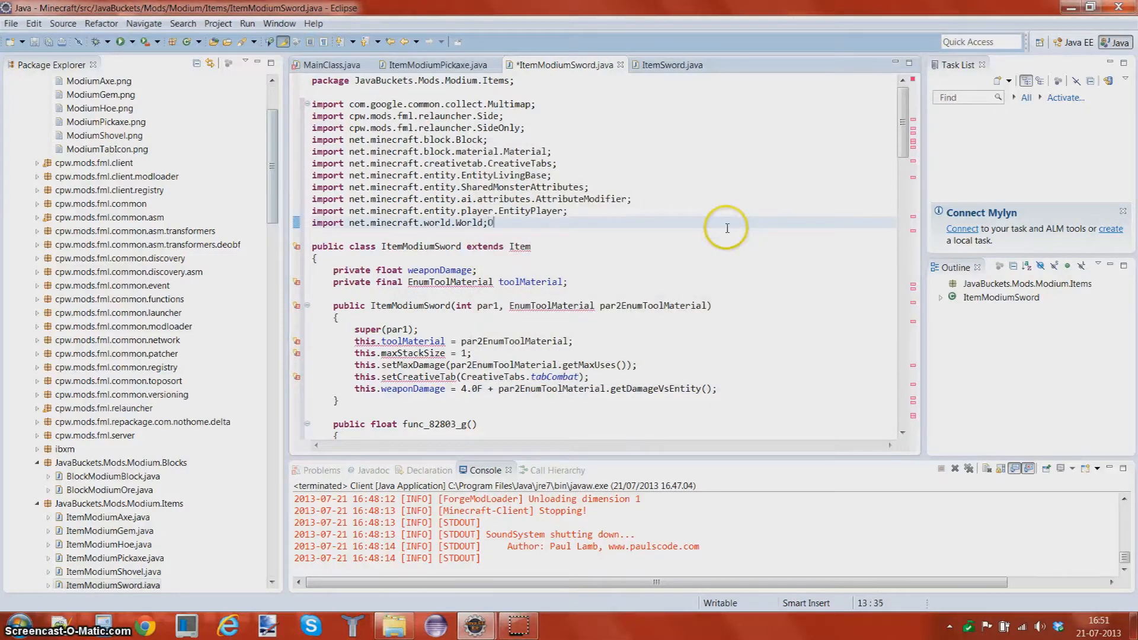
key("BackSpace")
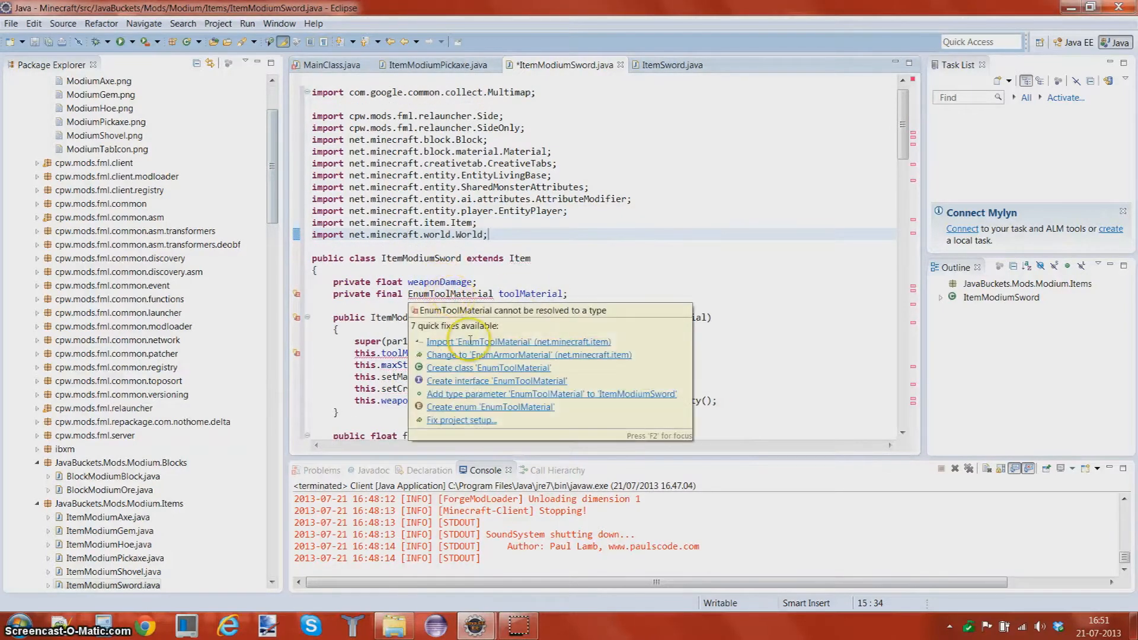
left_click(491, 341)
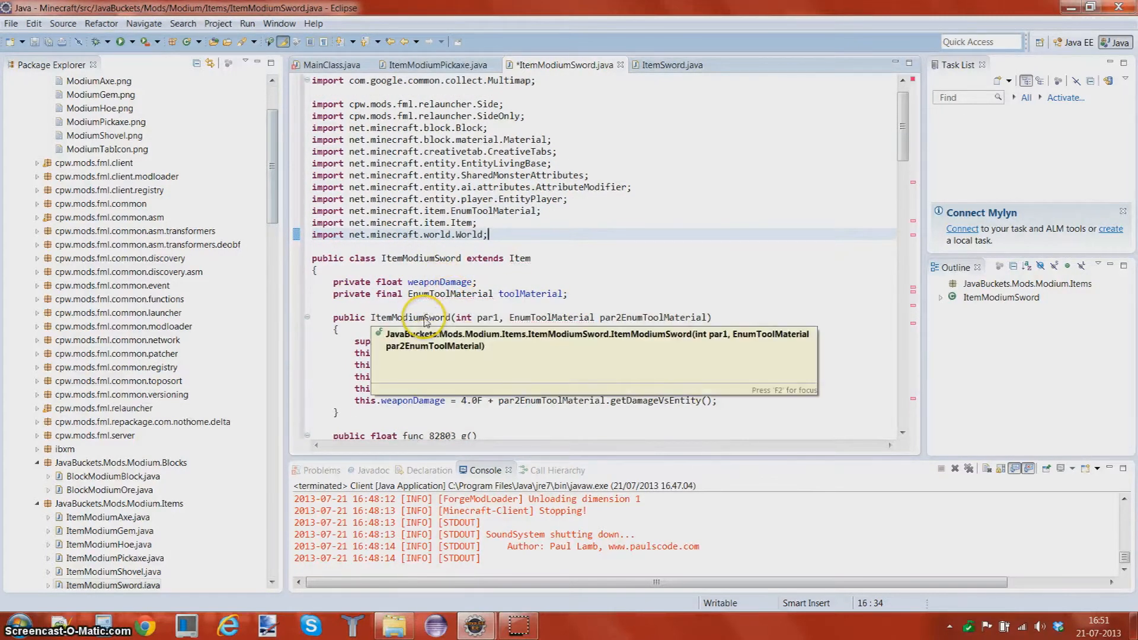
Replace EnumAction.block in getItemUseAction via autocomplete and save ItemModiumSword.java
scroll("down", 3)
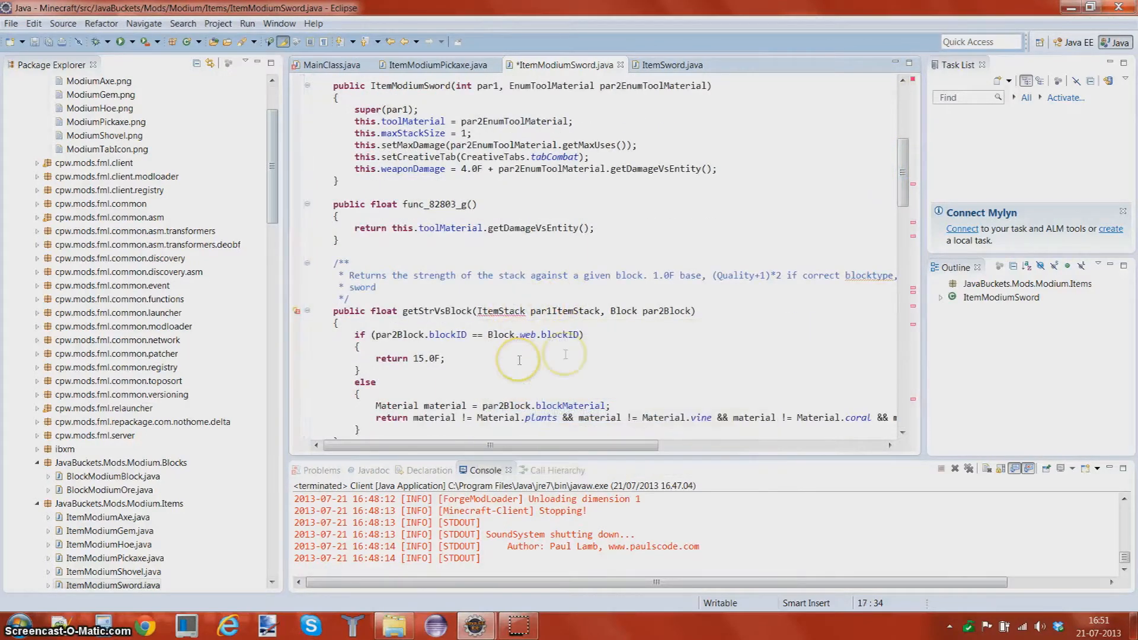
scroll("down", 3)
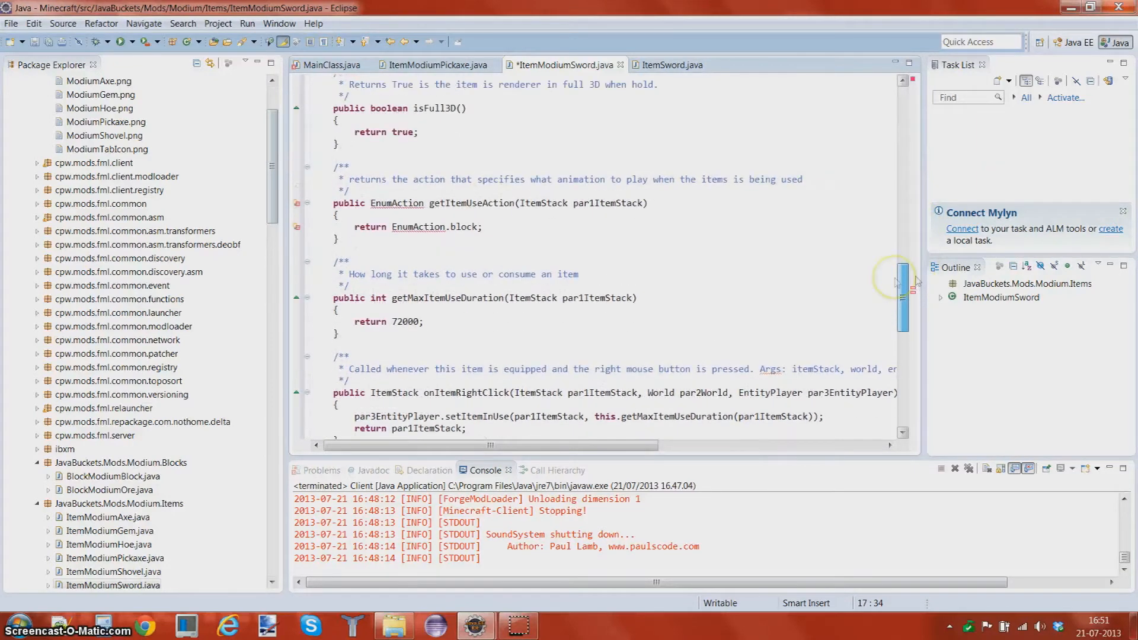
left_click(396, 203)
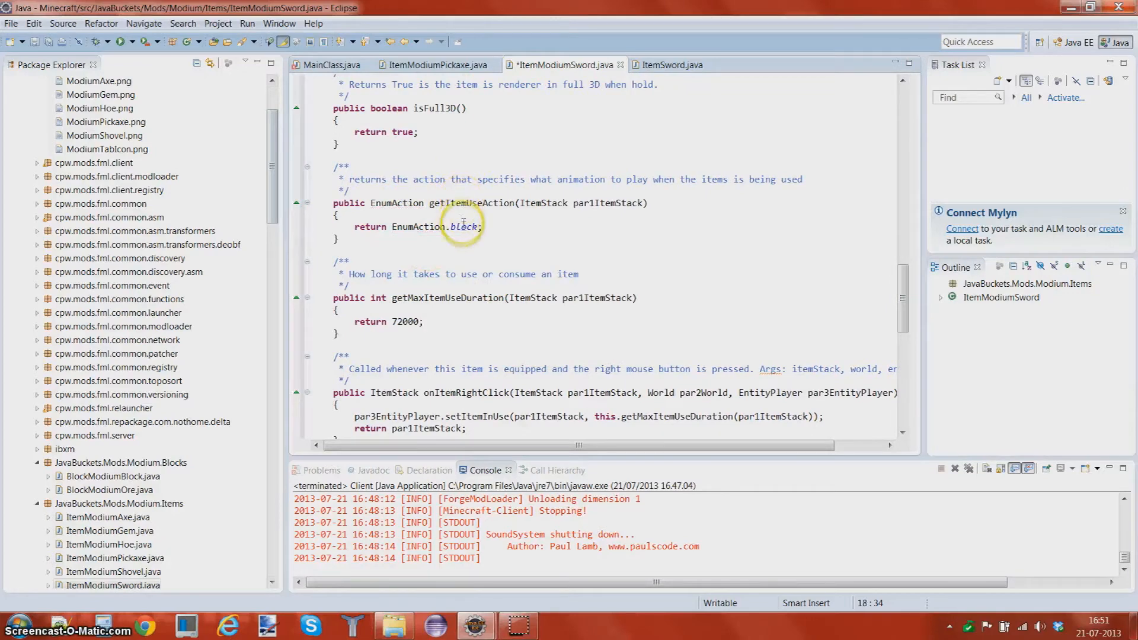
double_click(465, 227)
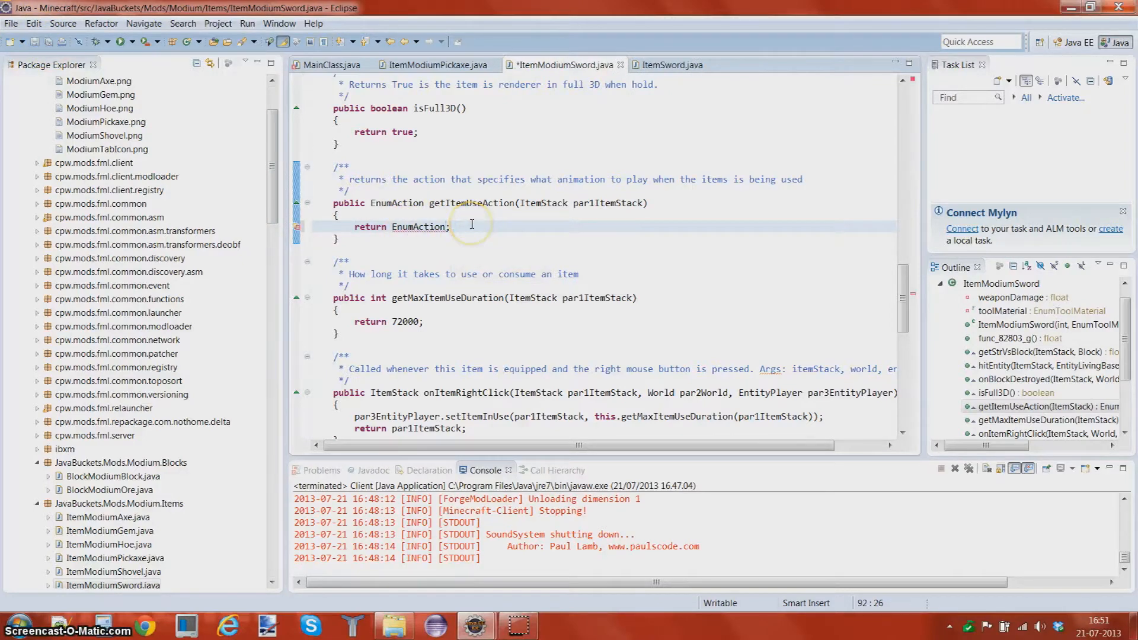
type(".")
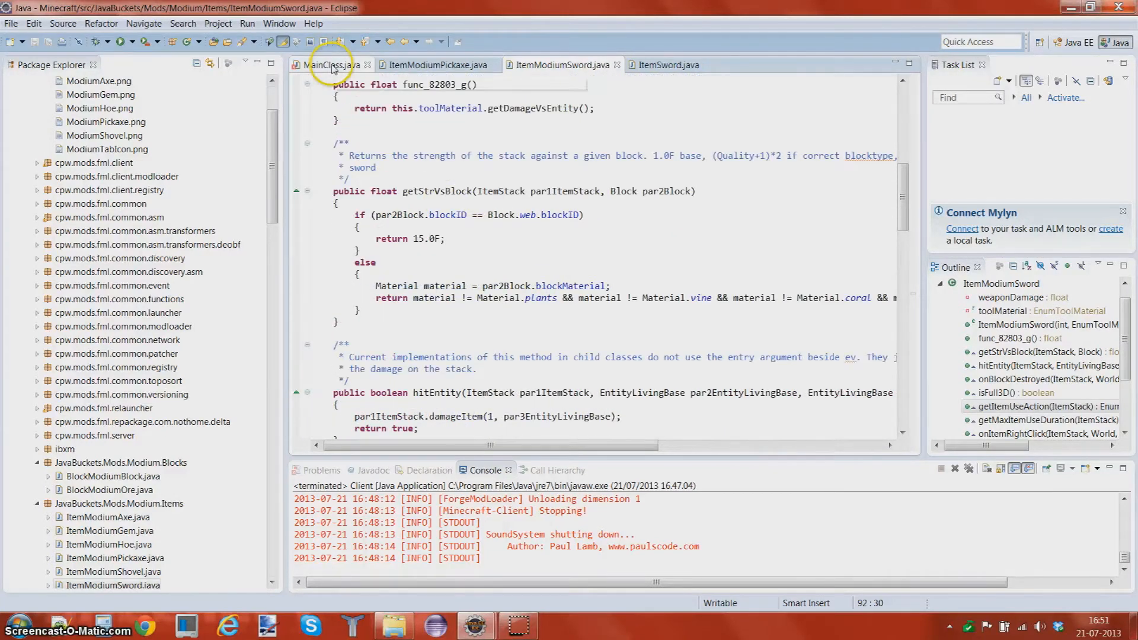
Copy registerIcons from ItemModiumPickaxe into the sword using texture modium:modiumsword and save
left_click(436, 64)
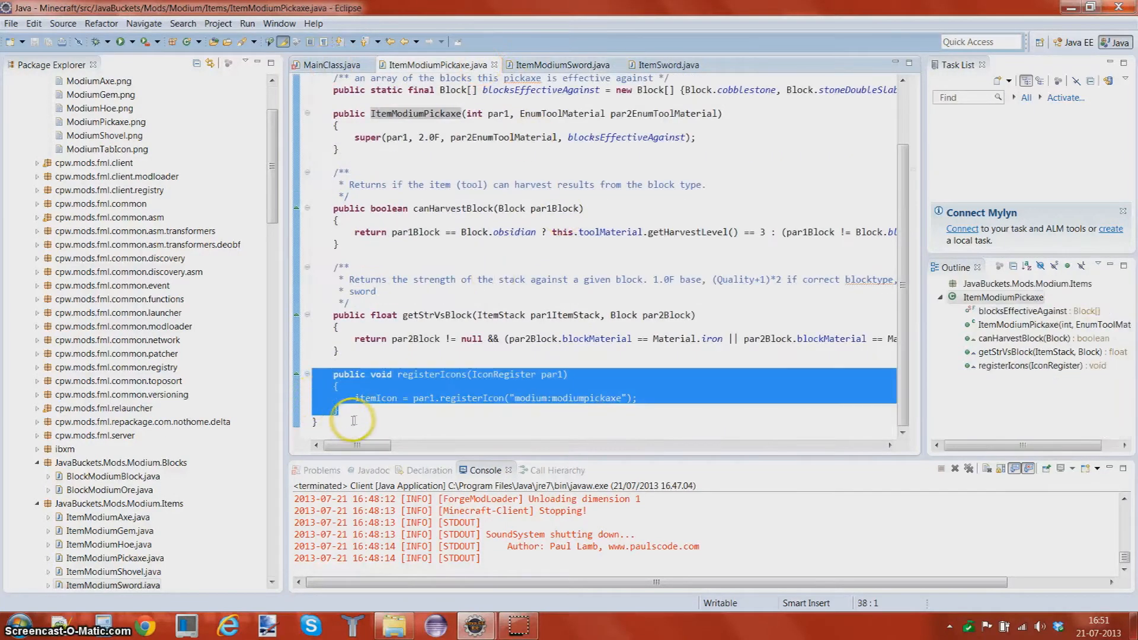
left_click(565, 65)
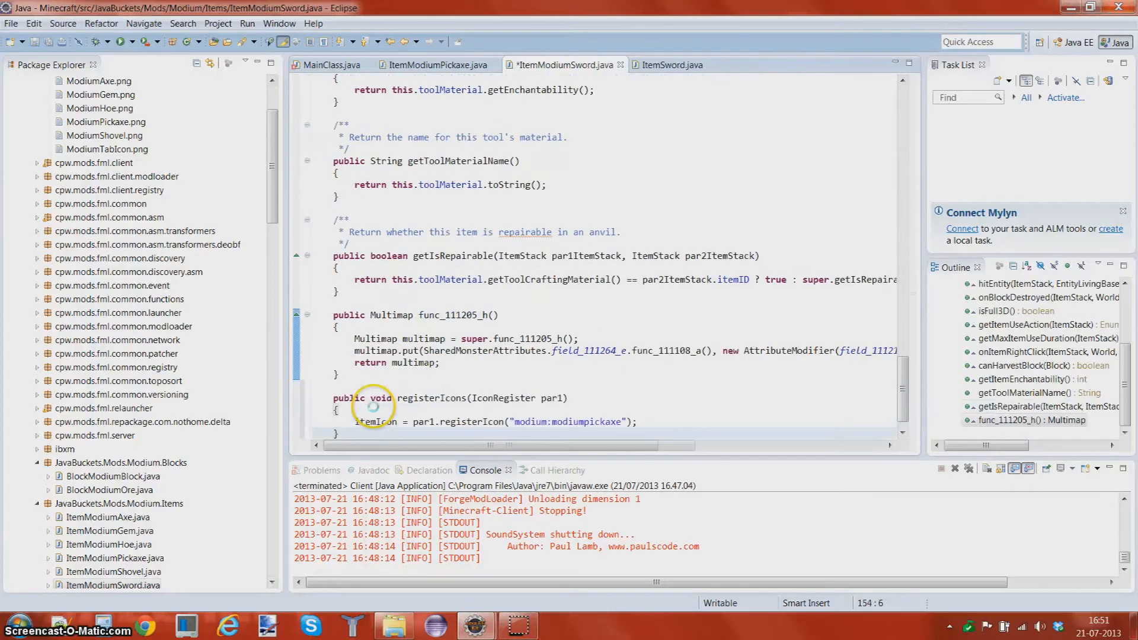
left_click(621, 422)
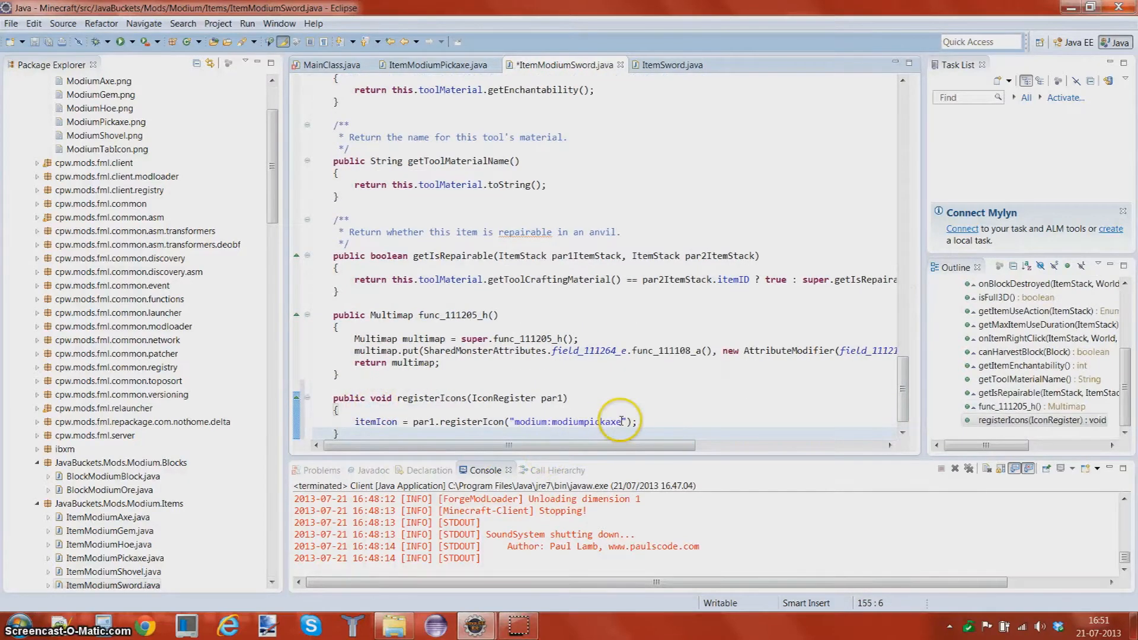
double_click(603, 422)
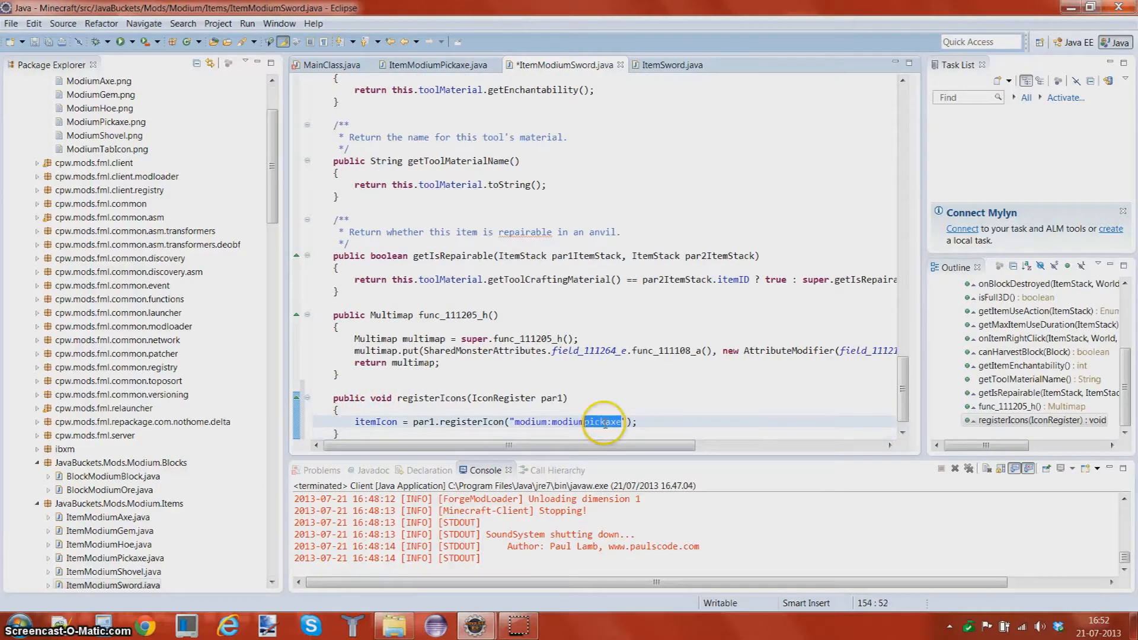
type("sword")
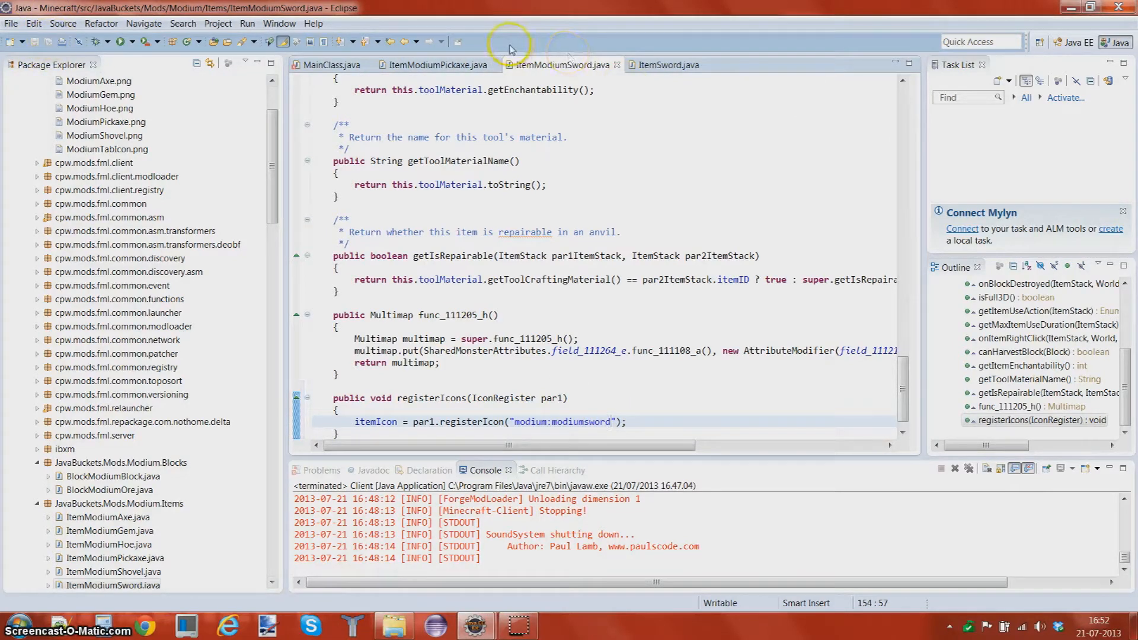
left_click(329, 64)
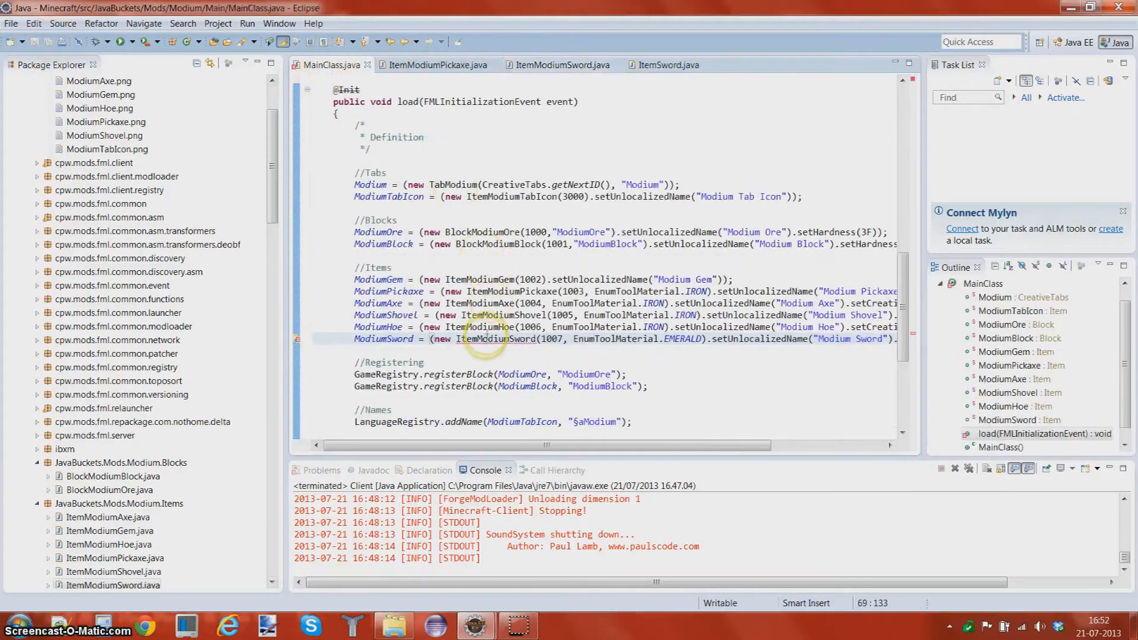
Fix the error on the ModiumSword definition line in MainClass and save
left_click(494, 339)
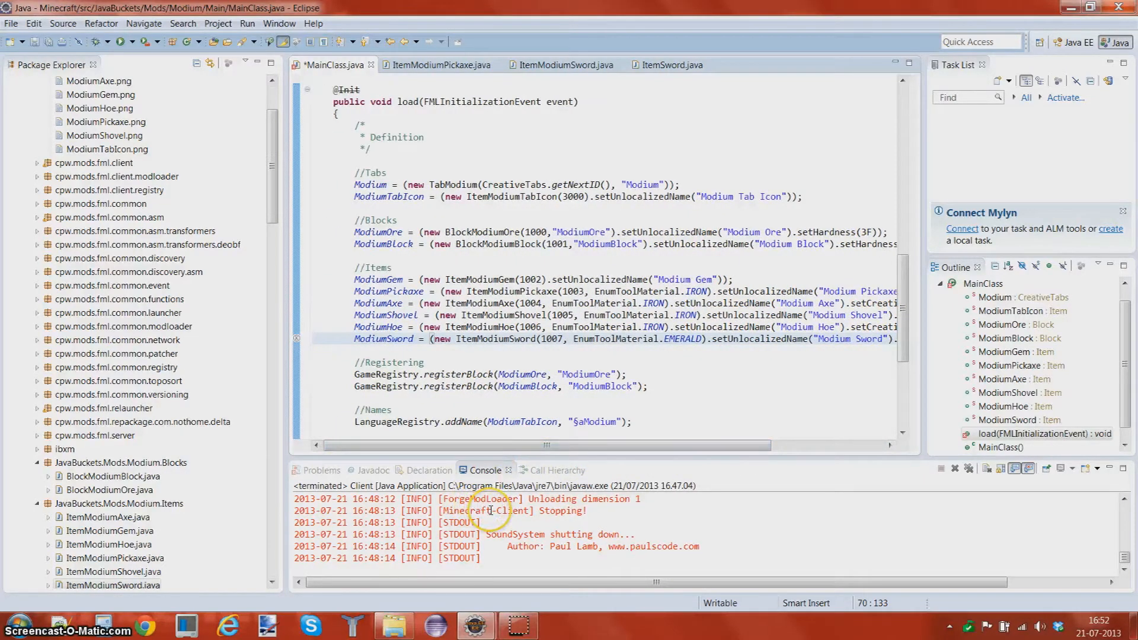
mouse_move(436, 291)
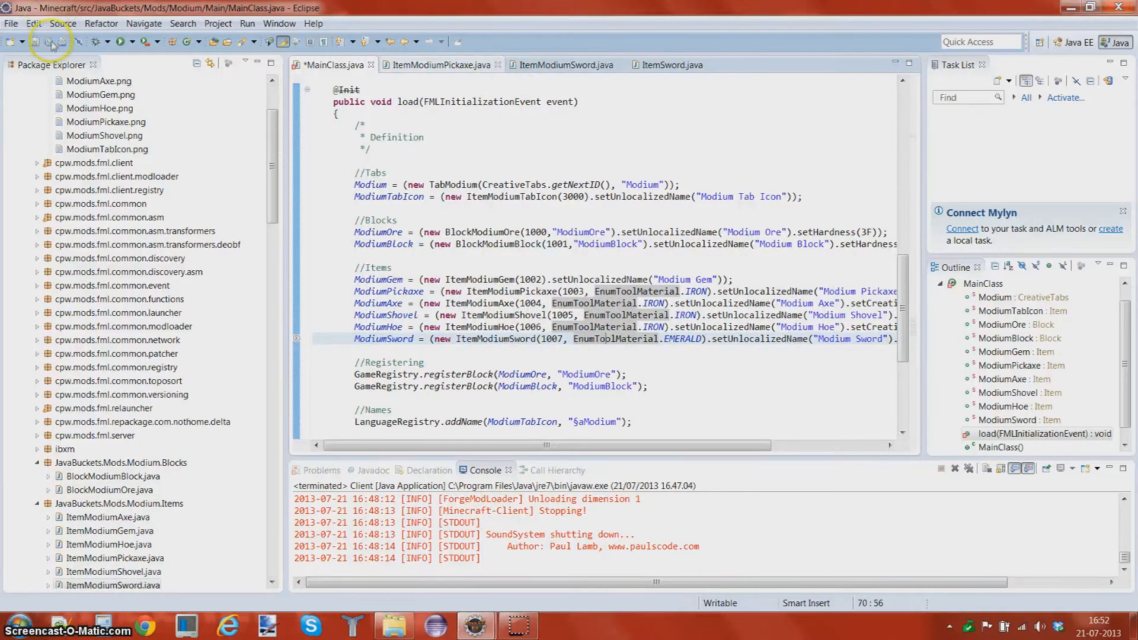
key("Ctrl+s")
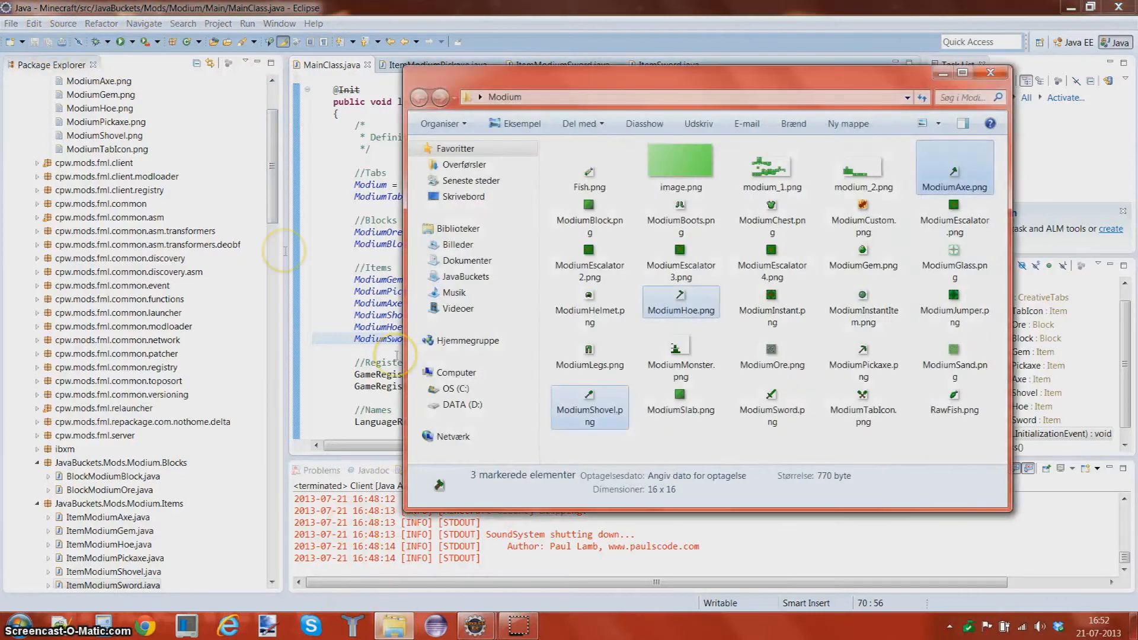
Copy ModiumSword.png from Explorer into the assets.modium.textures.items package
left_click(990, 71)
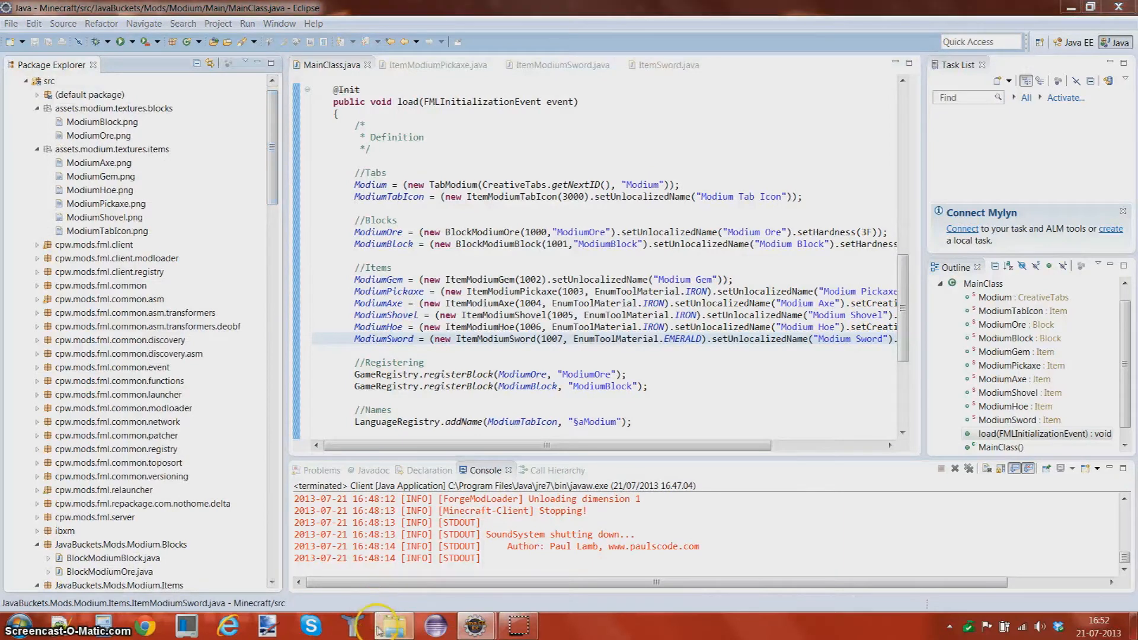
left_click(391, 625)
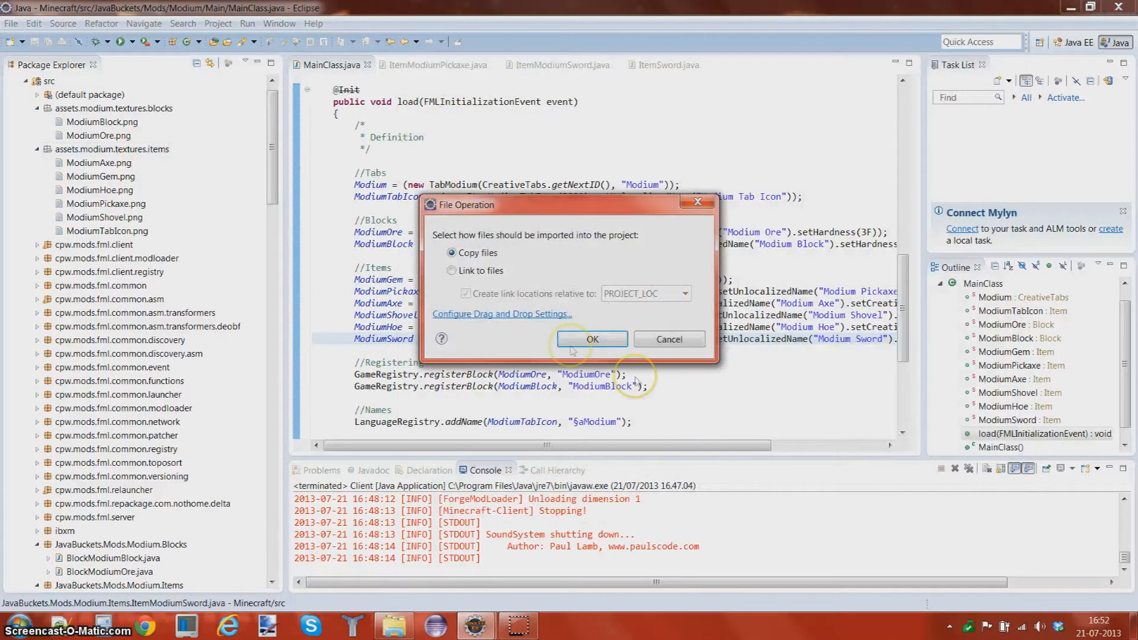
left_click(592, 339)
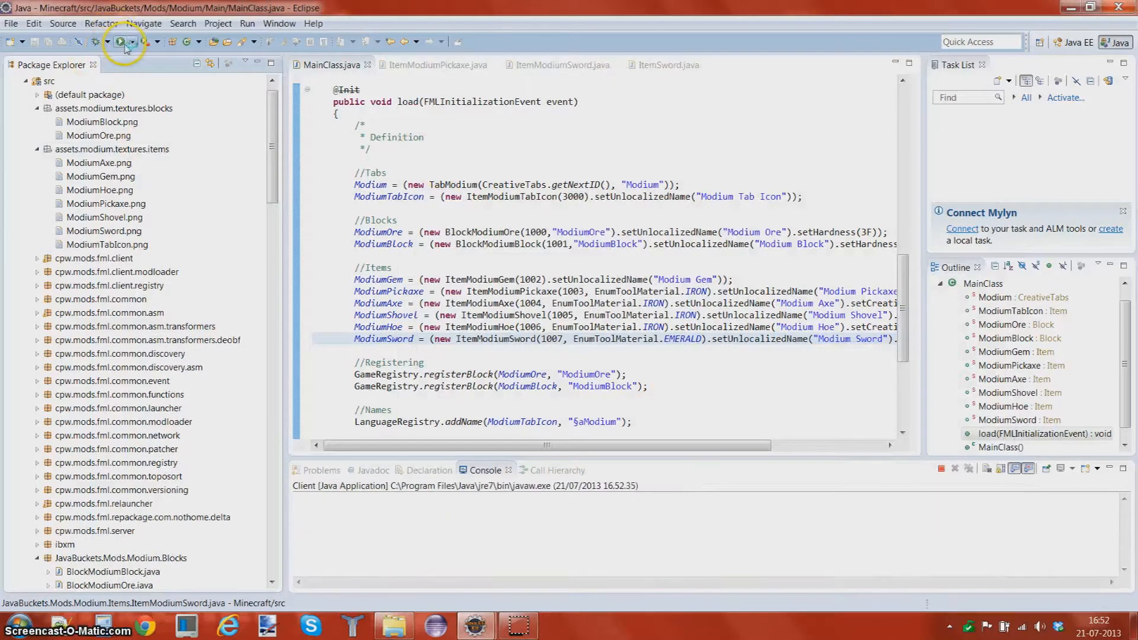
Add LanguageRegistry.addName(ModiumSword, "§aModium Sword") below the ModiumHoe name entry
left_click(121, 42)
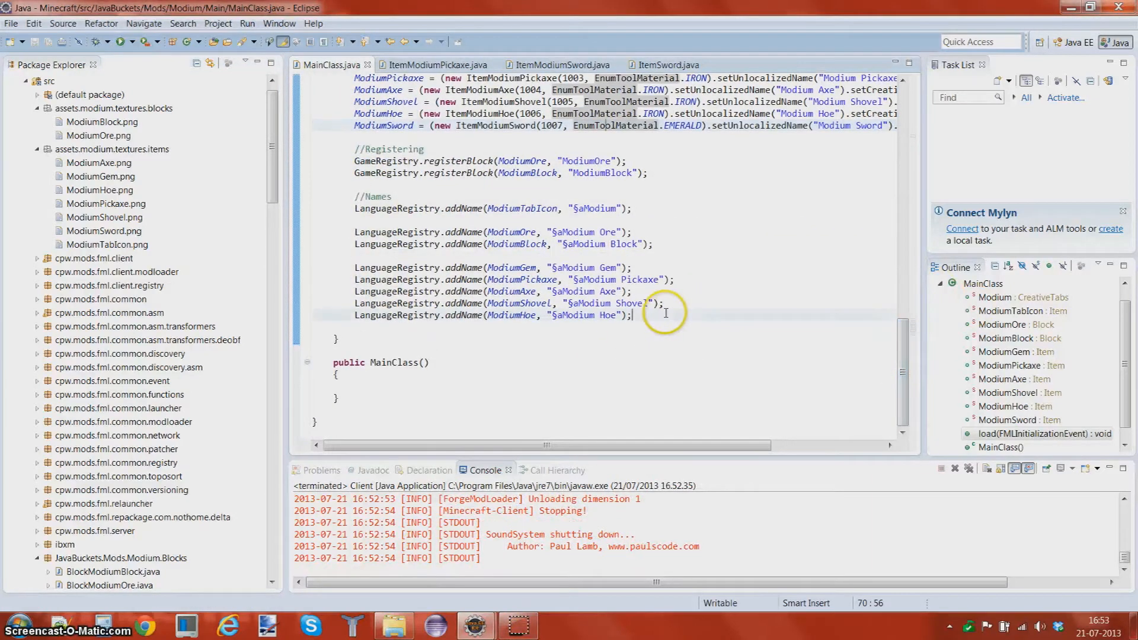
type("La")
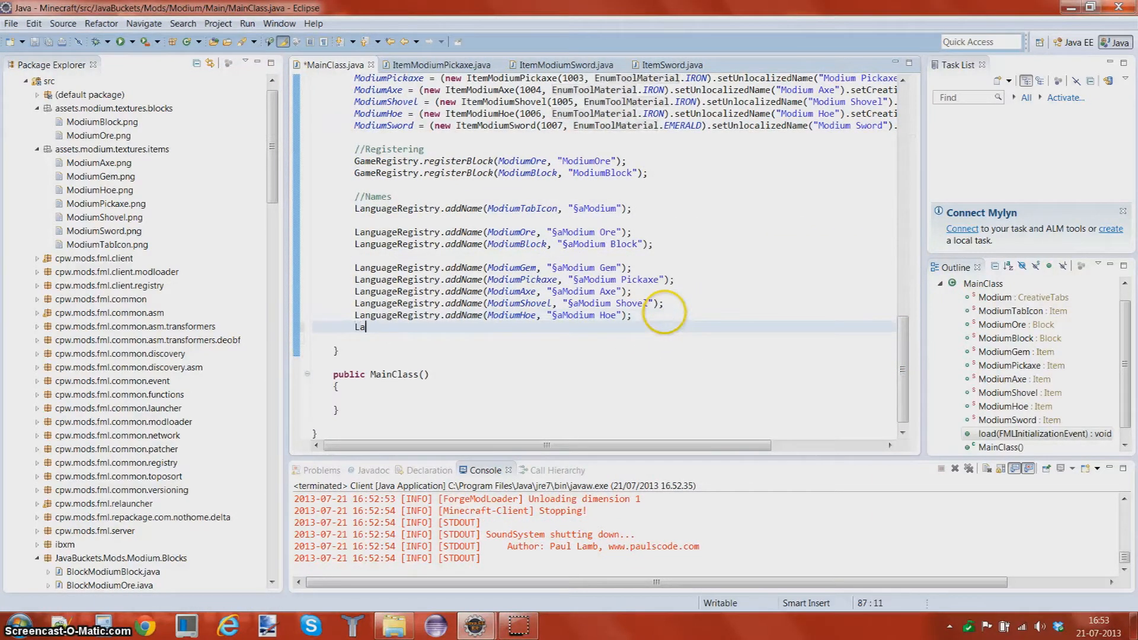
type("nguage")
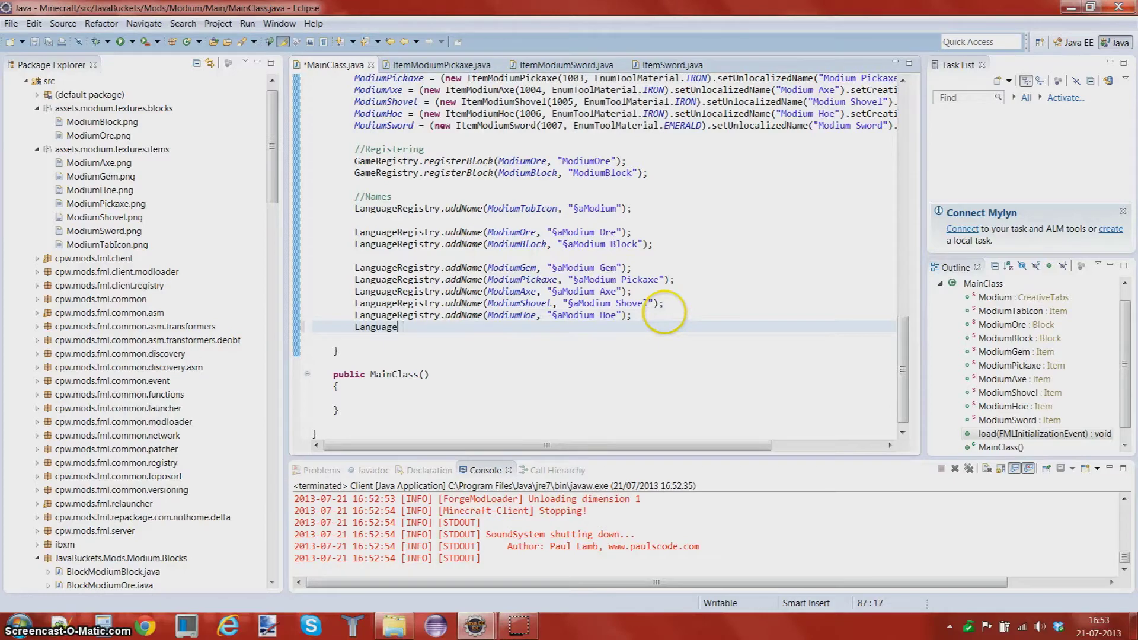
type("Regis")
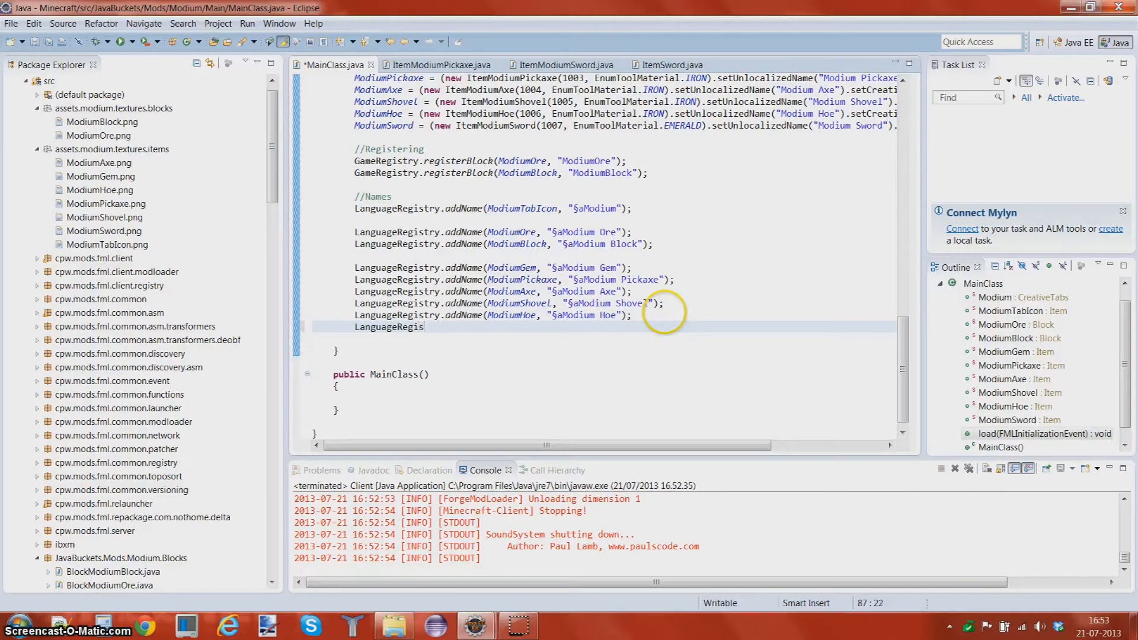
type(".addName(ModiumSword, \"\");")
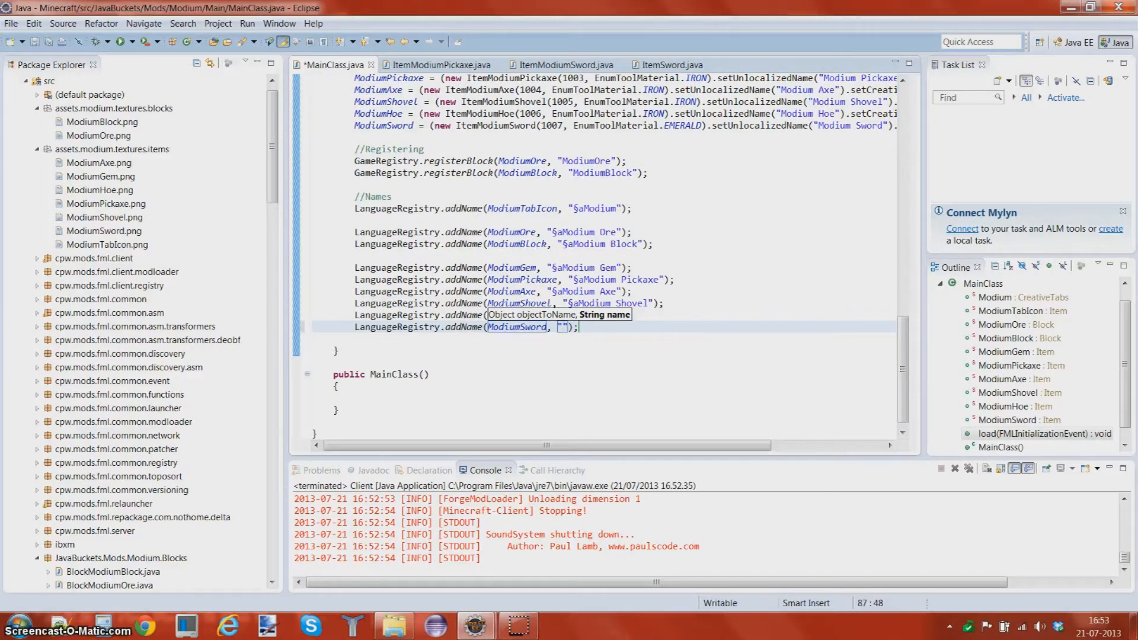
type("§aMo")
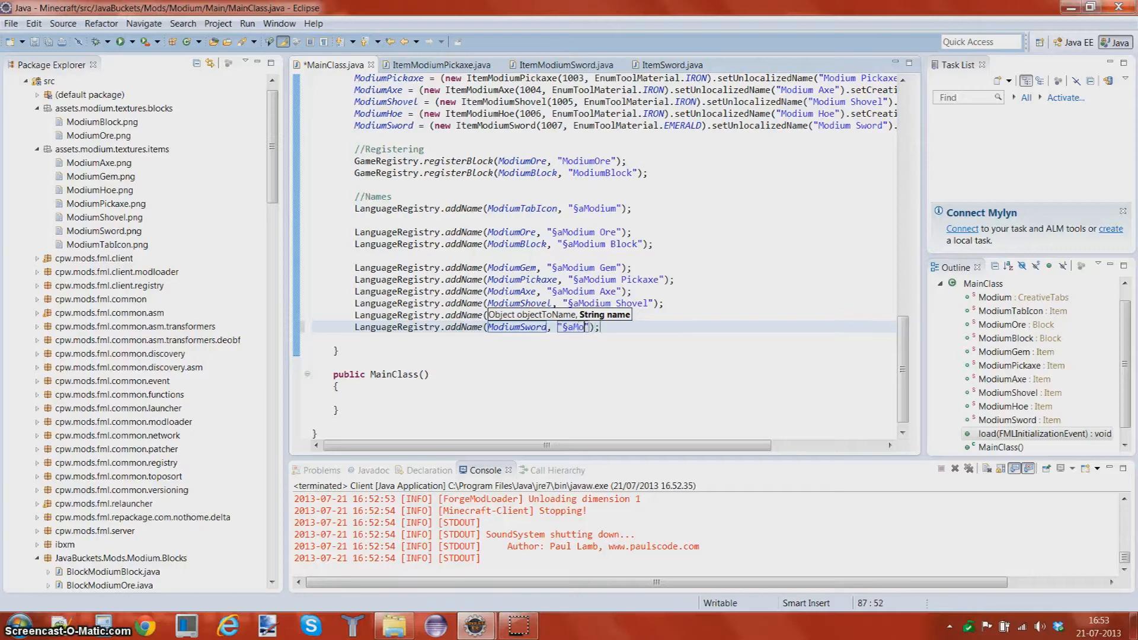
type("d")
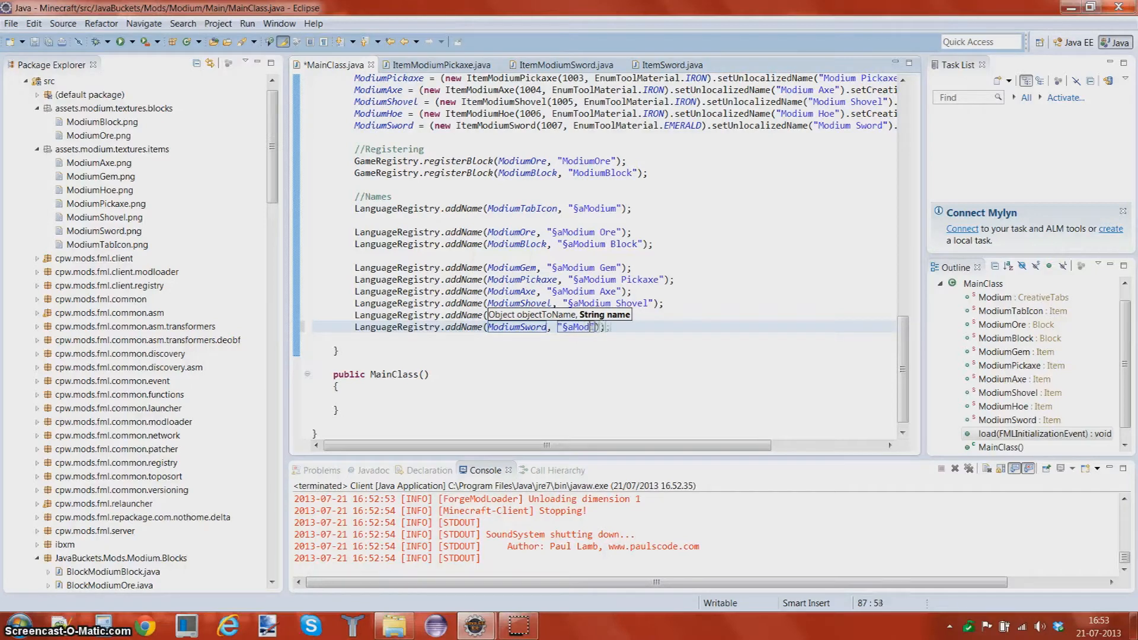
type("Sword")
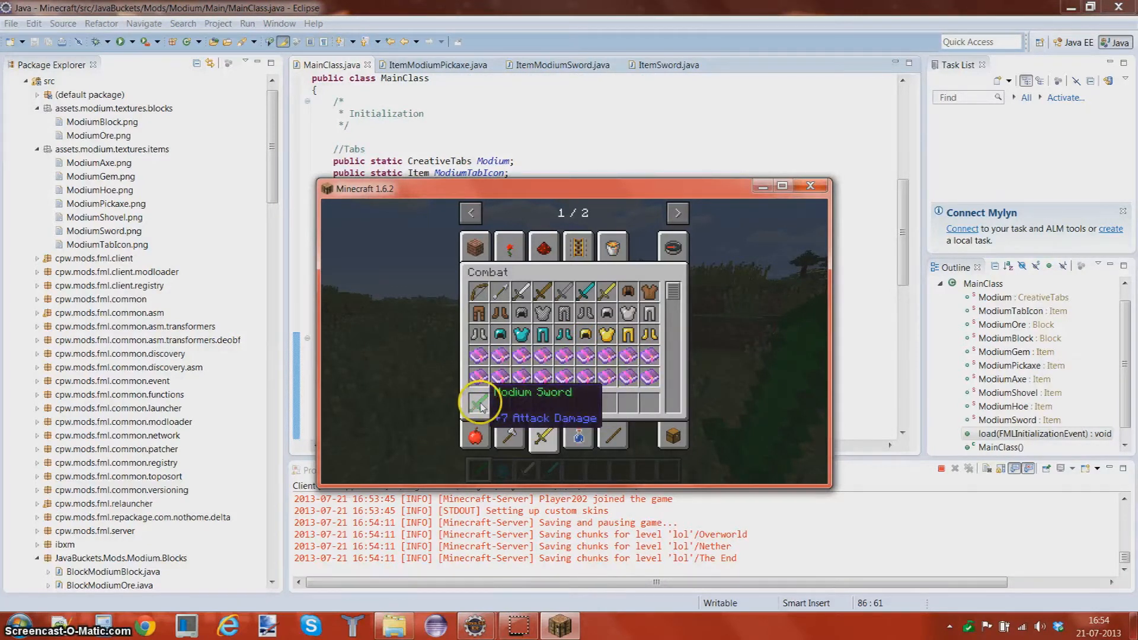
mouse_move(542, 405)
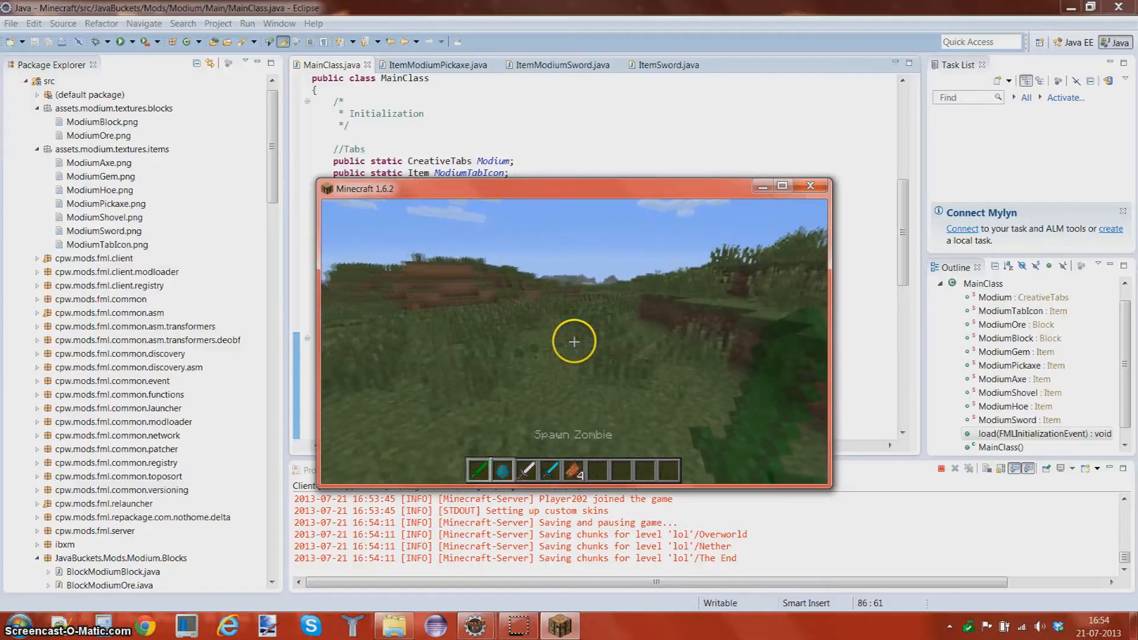
Open the creative inventory's Modium tab showing Modium Sword with +7 Attack Damage
key("e")
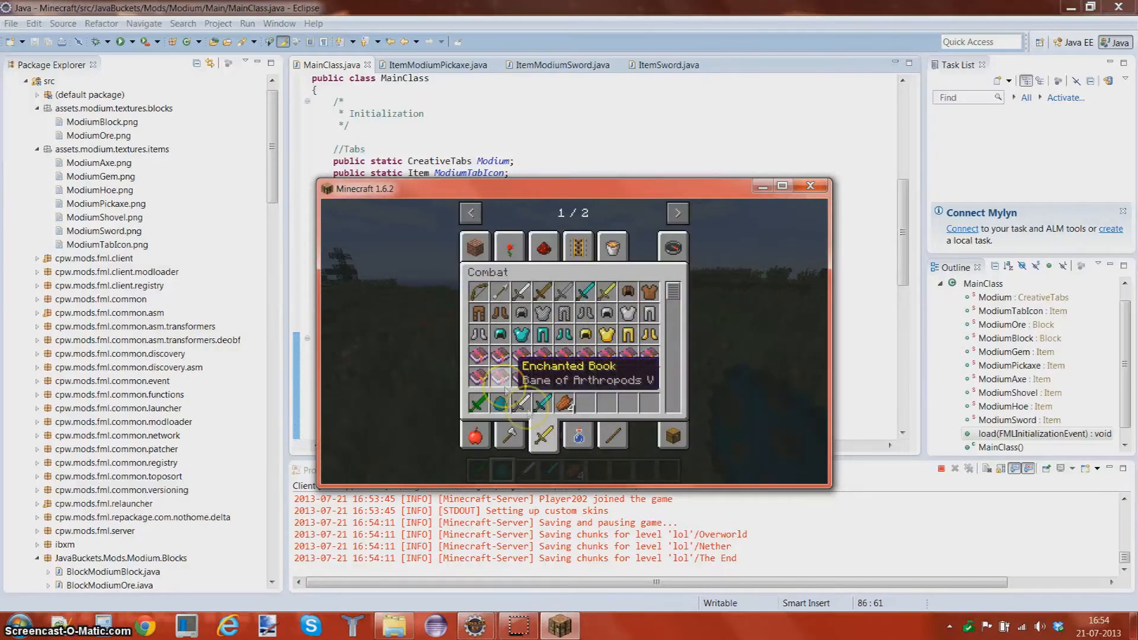
mouse_move(519, 408)
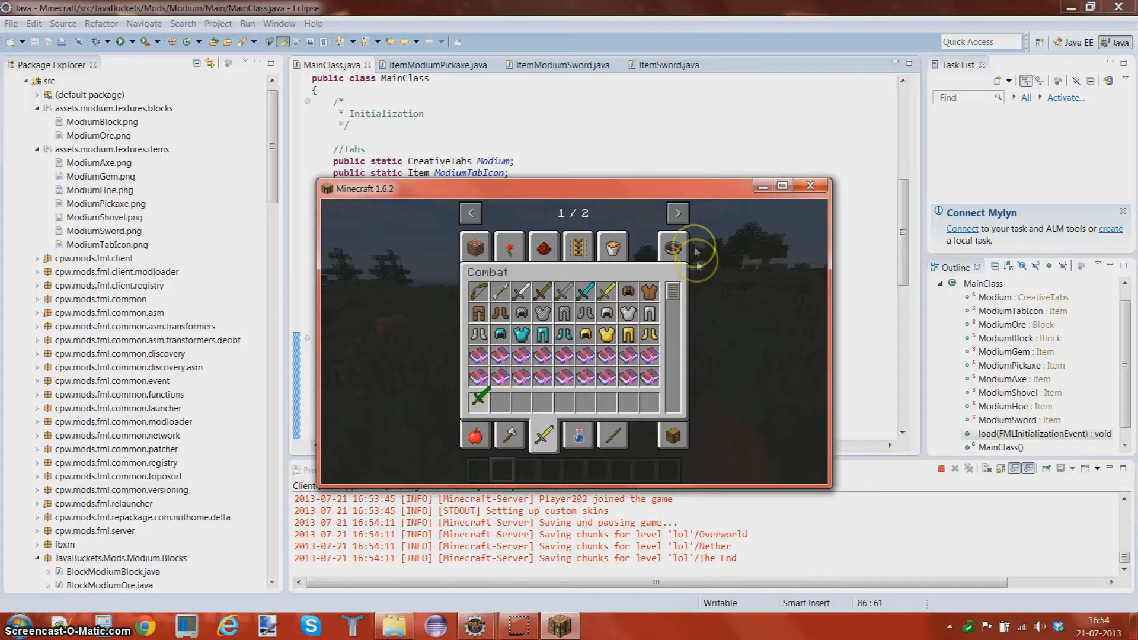
left_click(678, 212)
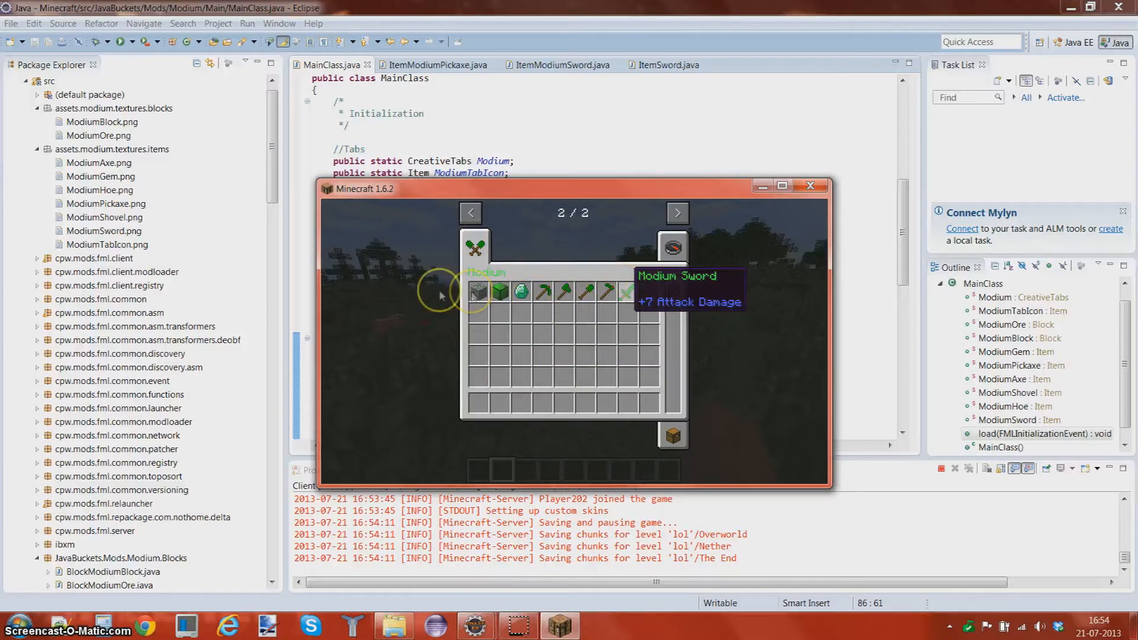
mouse_move(609, 384)
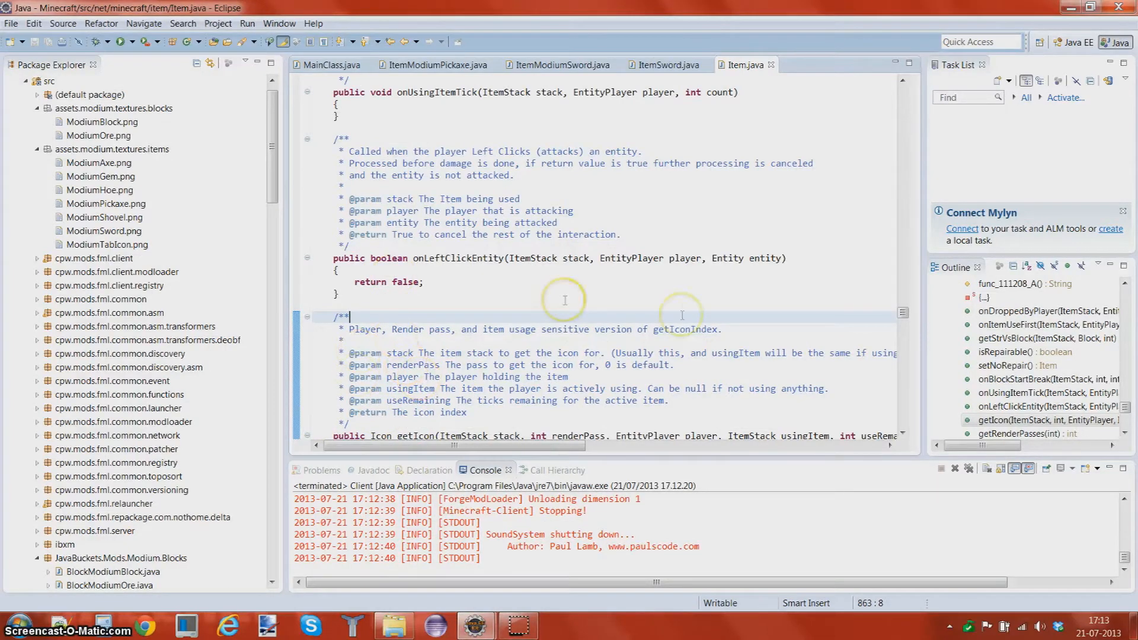
Copy onLeftClickEntity from Item.java and return to ItemModiumSword.java
double_click(766, 258)
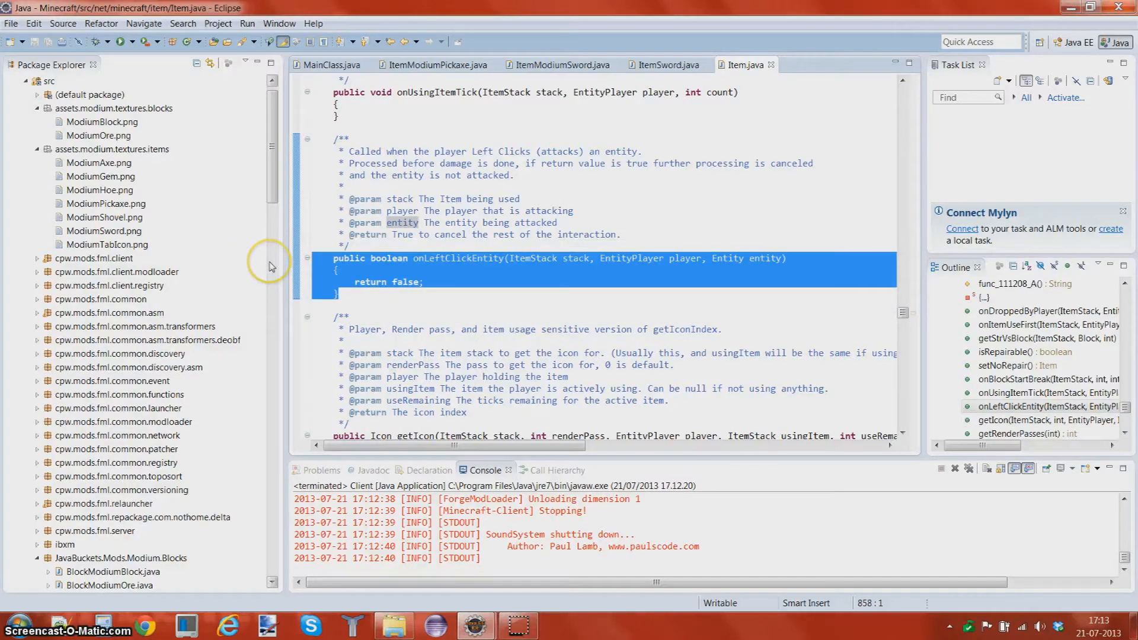
mouse_move(491, 66)
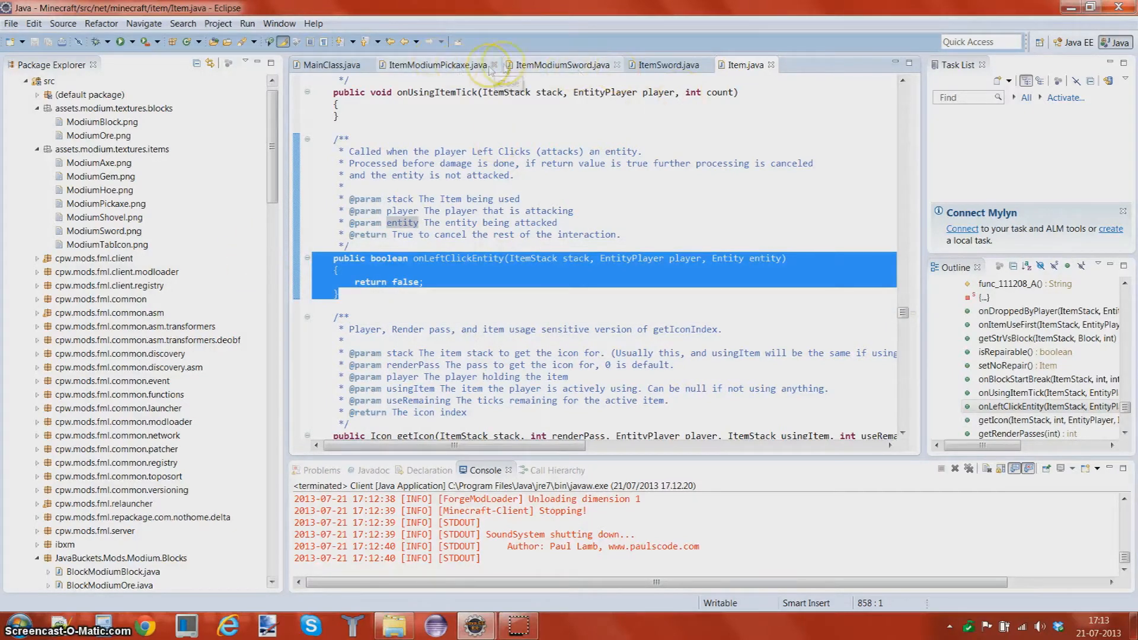
left_click(558, 64)
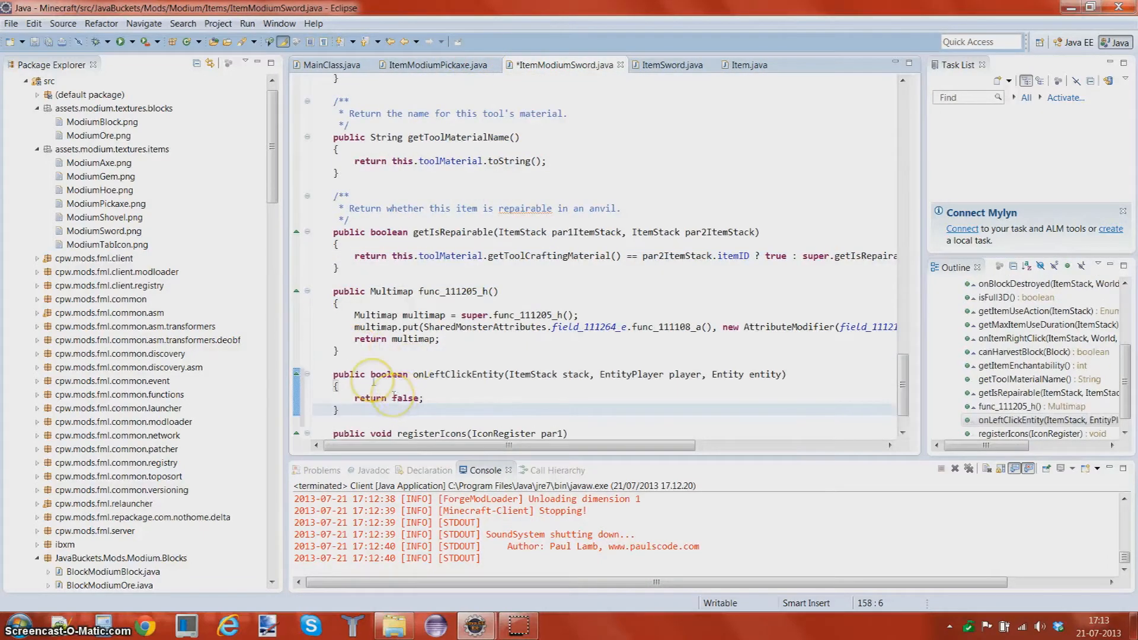
Make onLeftClickEntity return true and add 'entity.motionY += 3;' via content assist, then save
double_click(406, 398)
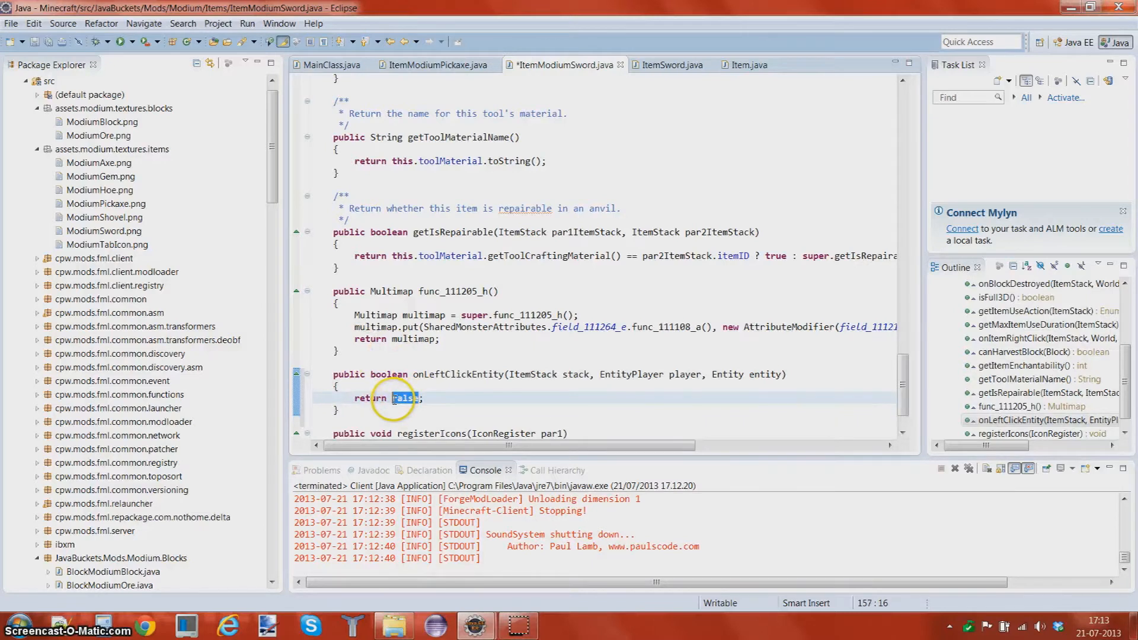
type("true")
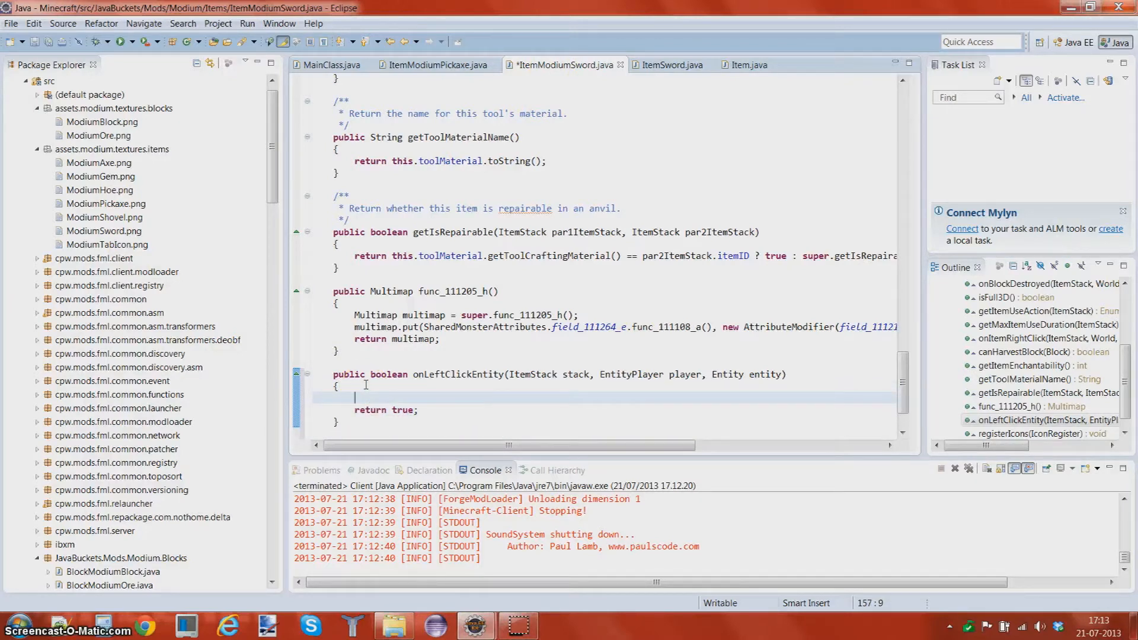
double_click(765, 373)
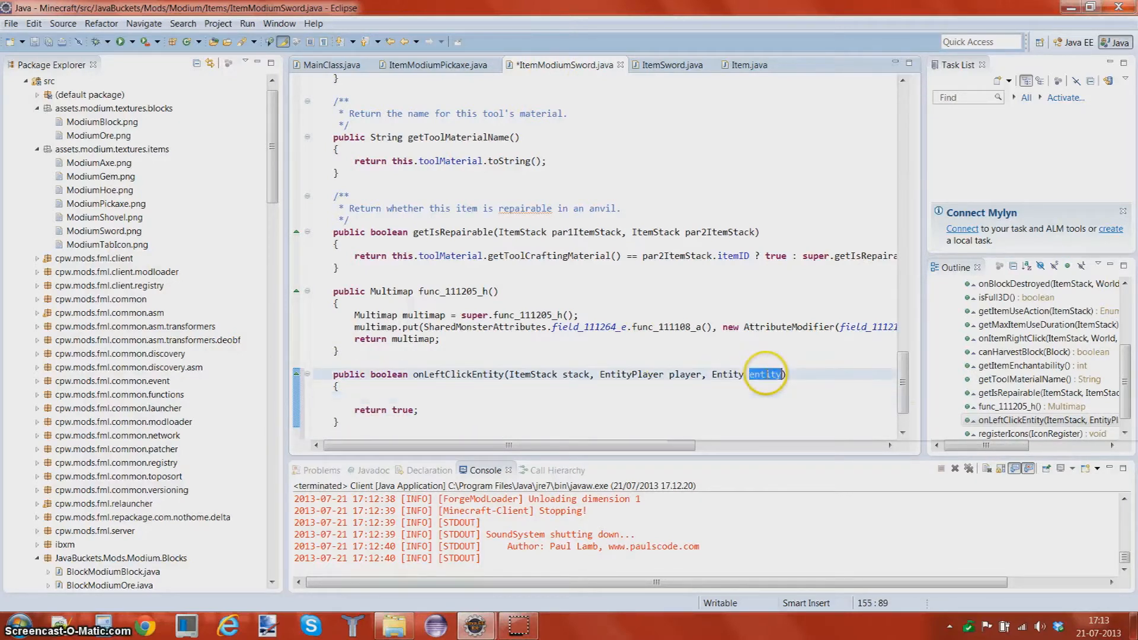
type("entity")
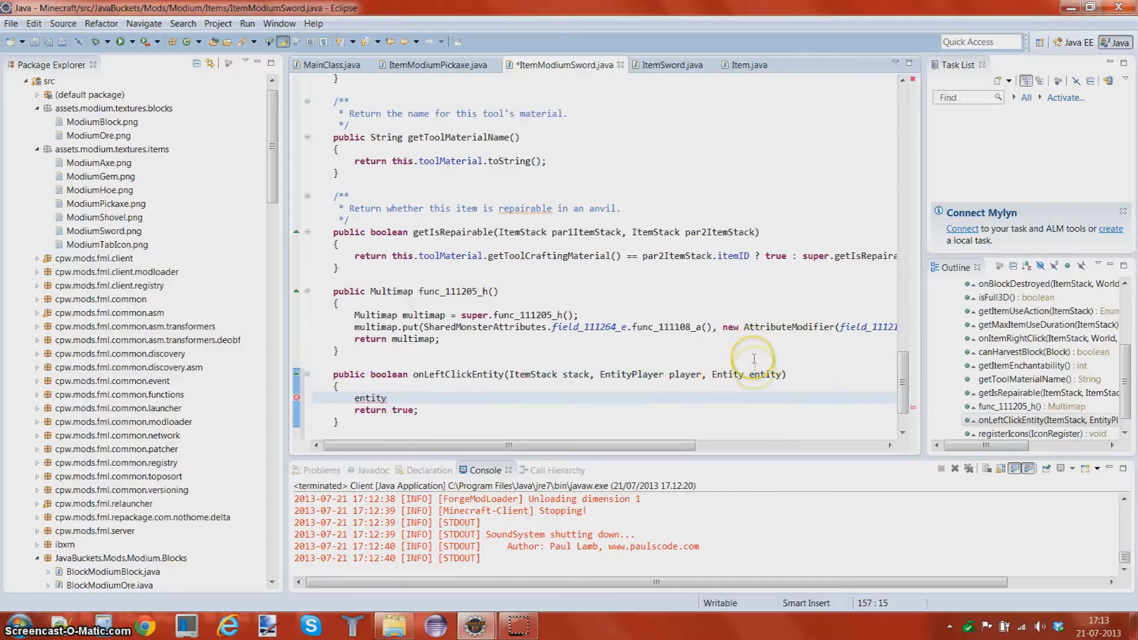
type(".")
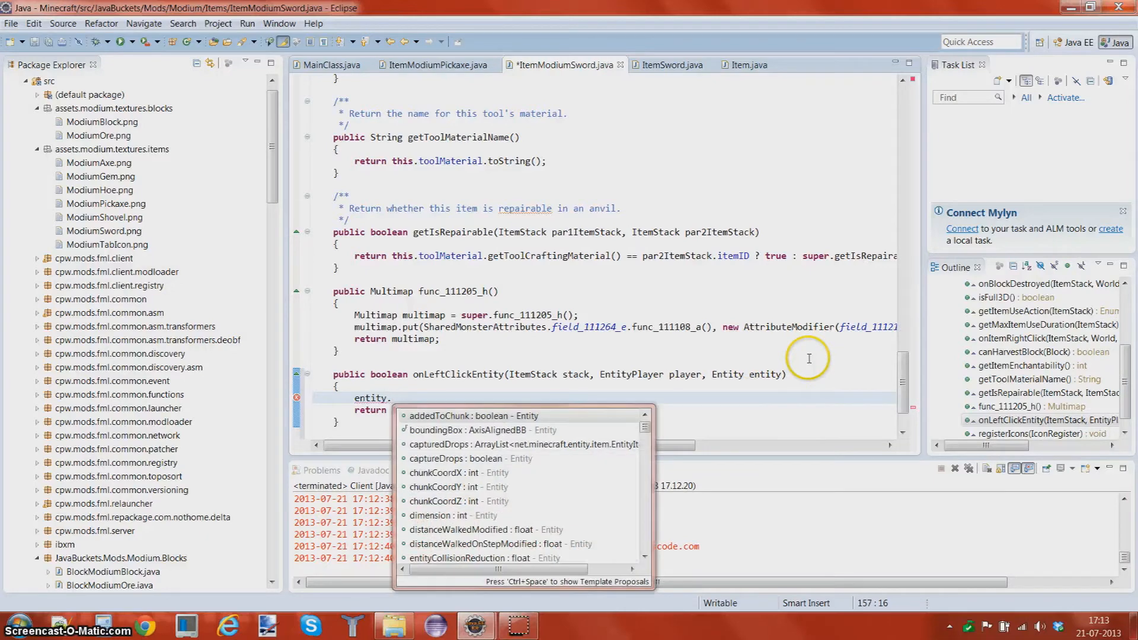
type("motionY +=")
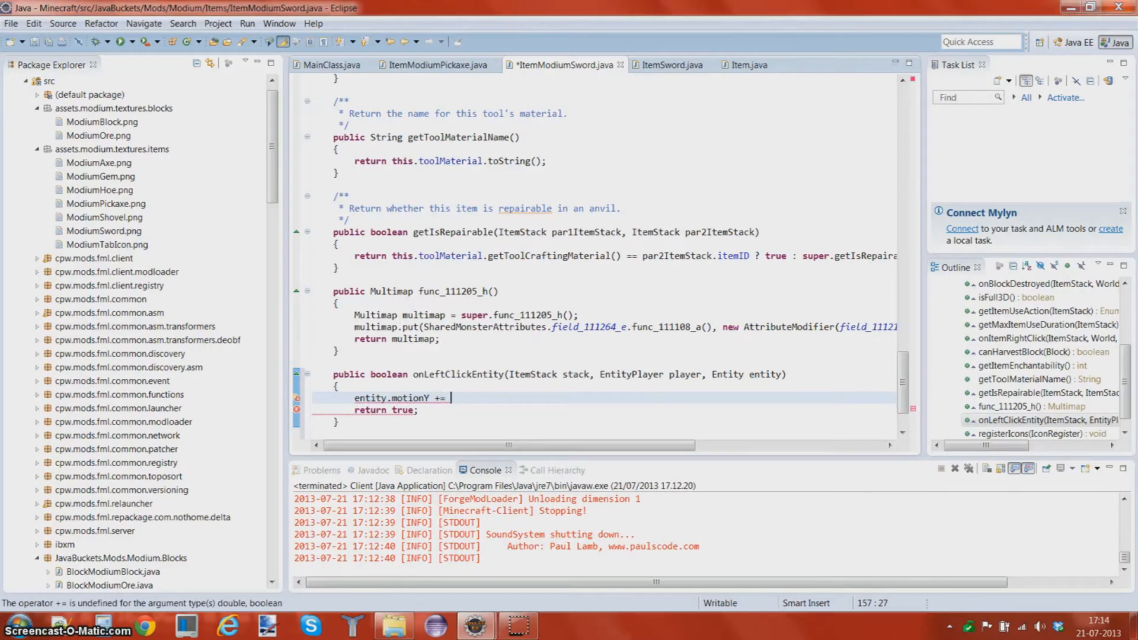
type("3;")
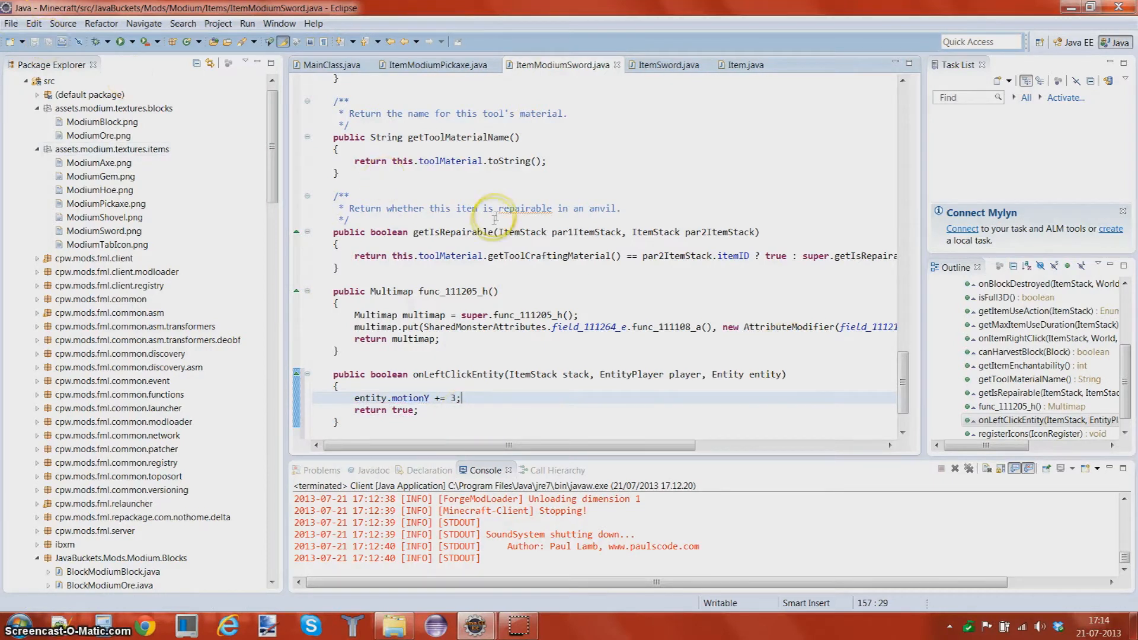
mouse_move(903, 381)
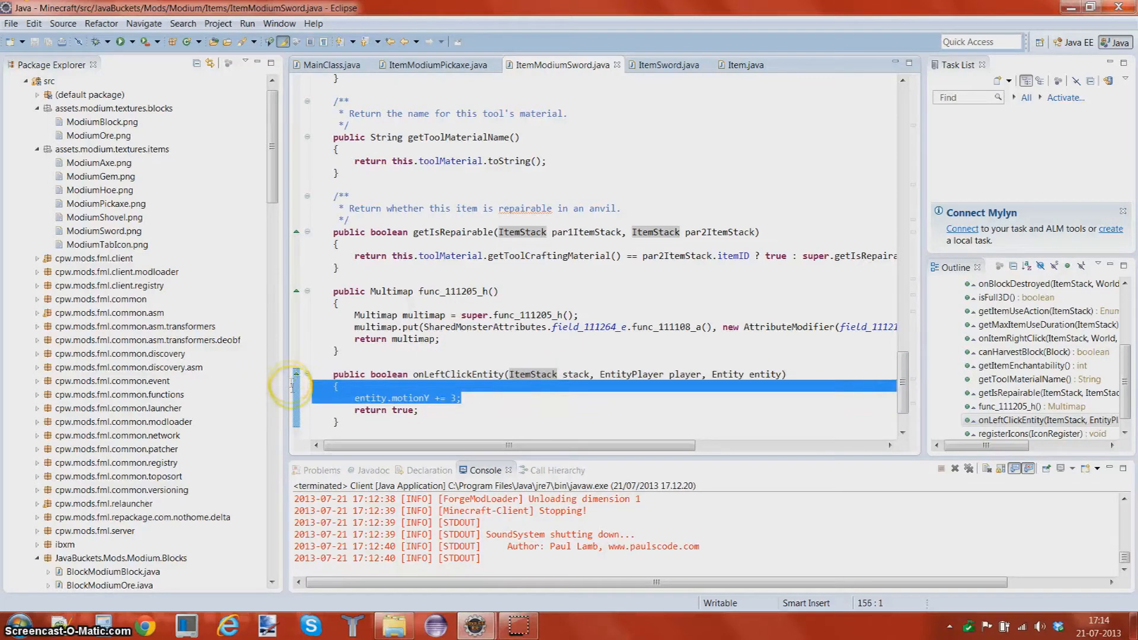
Add an 'entity.isBurning();' call below the motionY line using content assist, then save
left_click(461, 399)
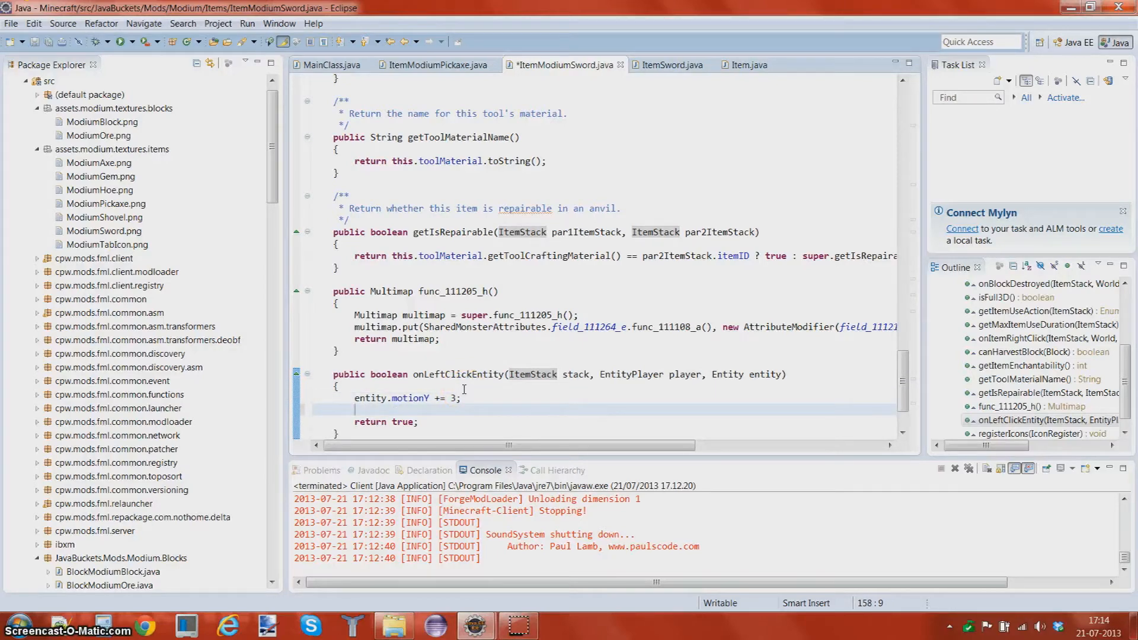
type("ent")
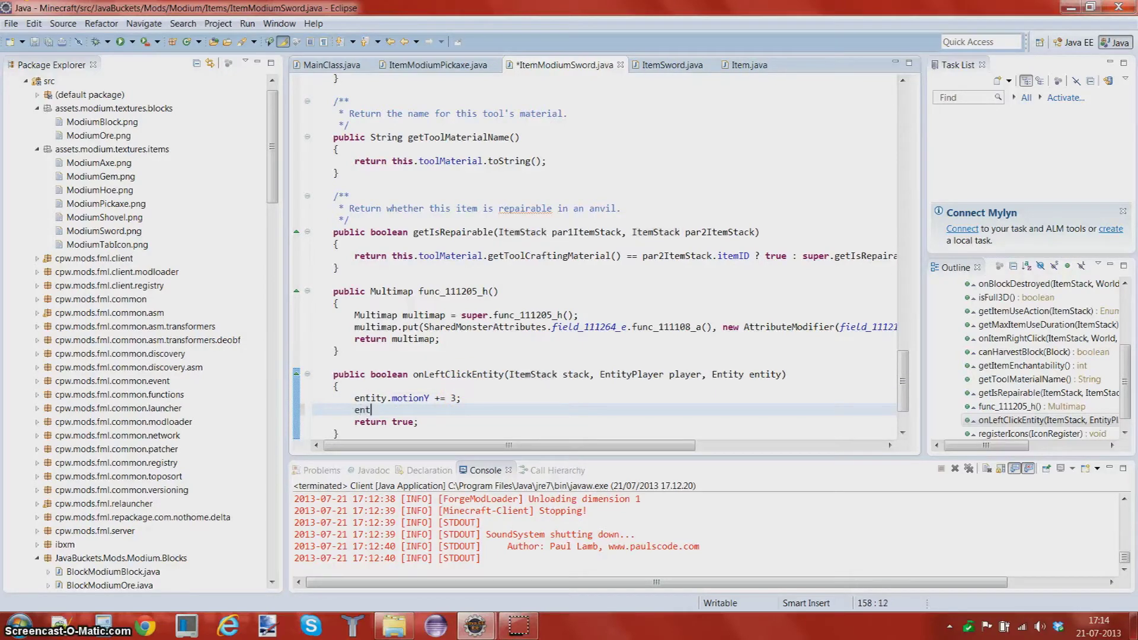
type(".")
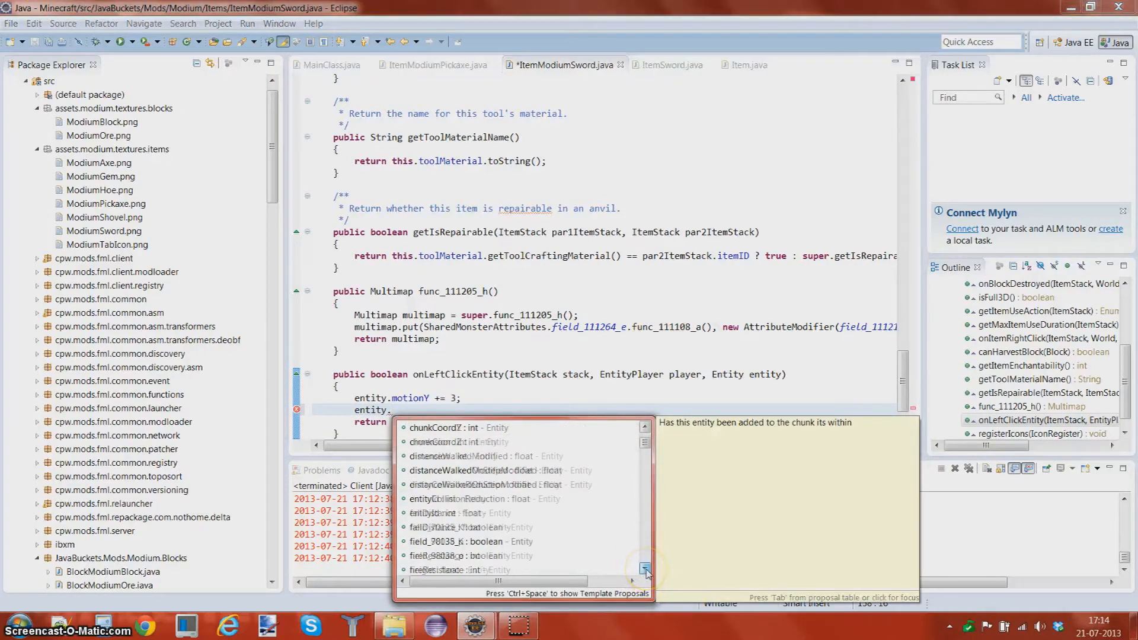
left_click(642, 570)
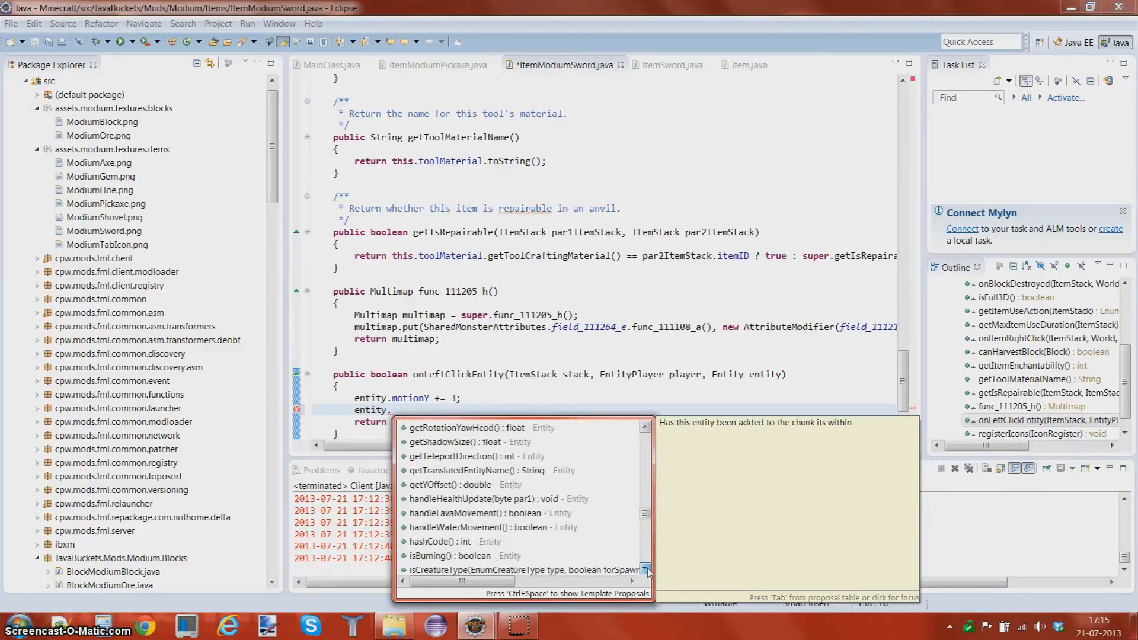
scroll("down", 3)
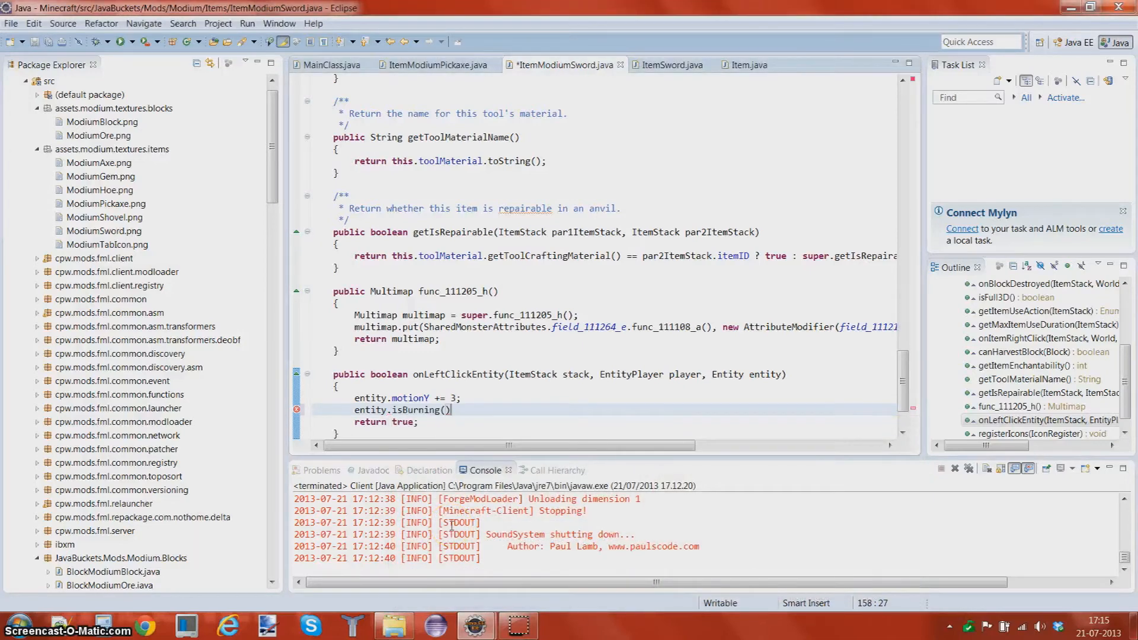
type(";")
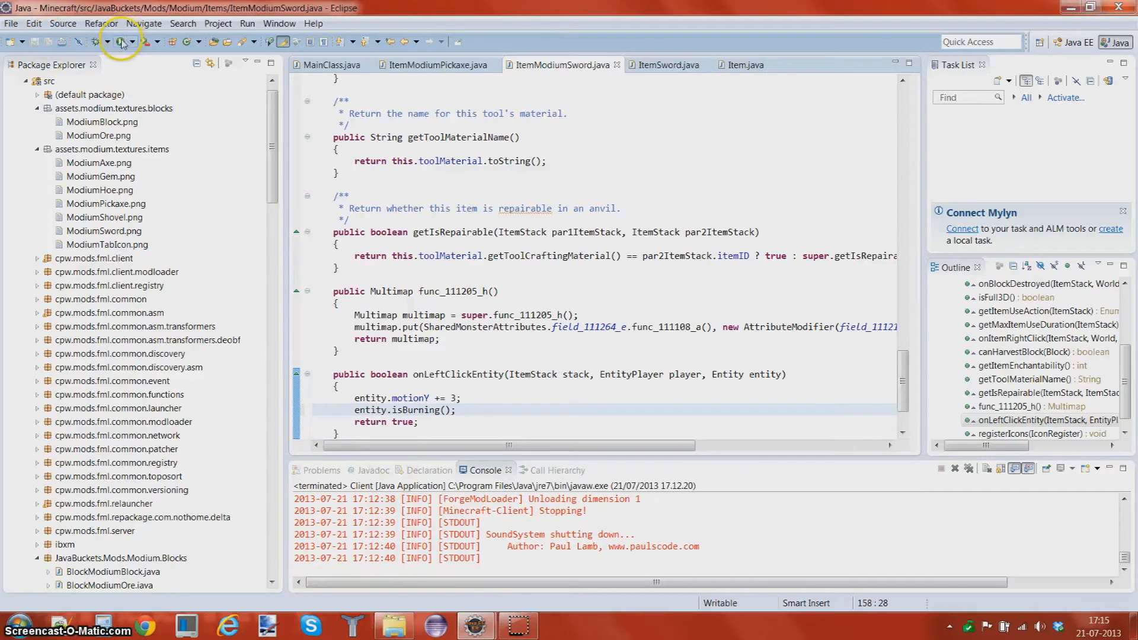
Run the modded Minecraft from Eclipse and select the 'lol' creative world
left_click(121, 42)
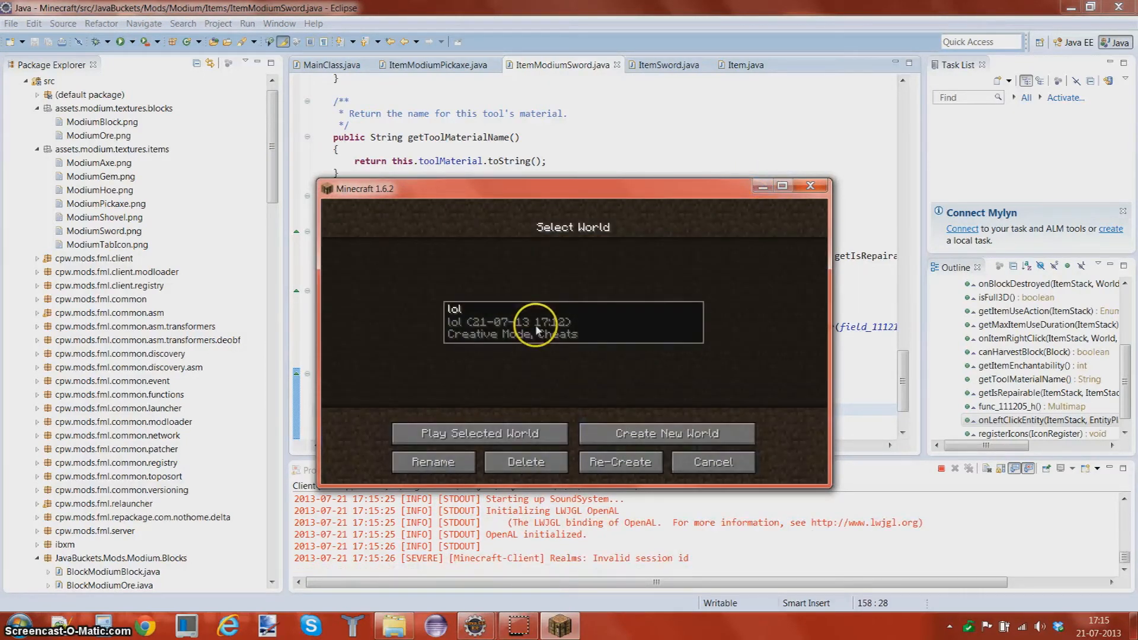
left_click(477, 434)
type("entity.")
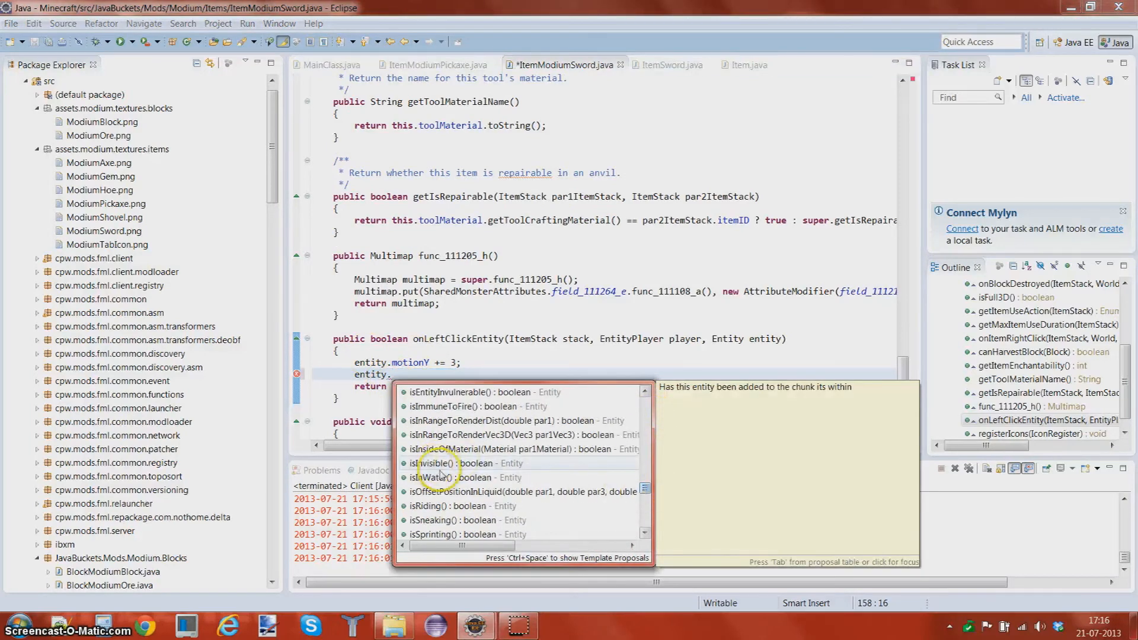
mouse_move(463, 476)
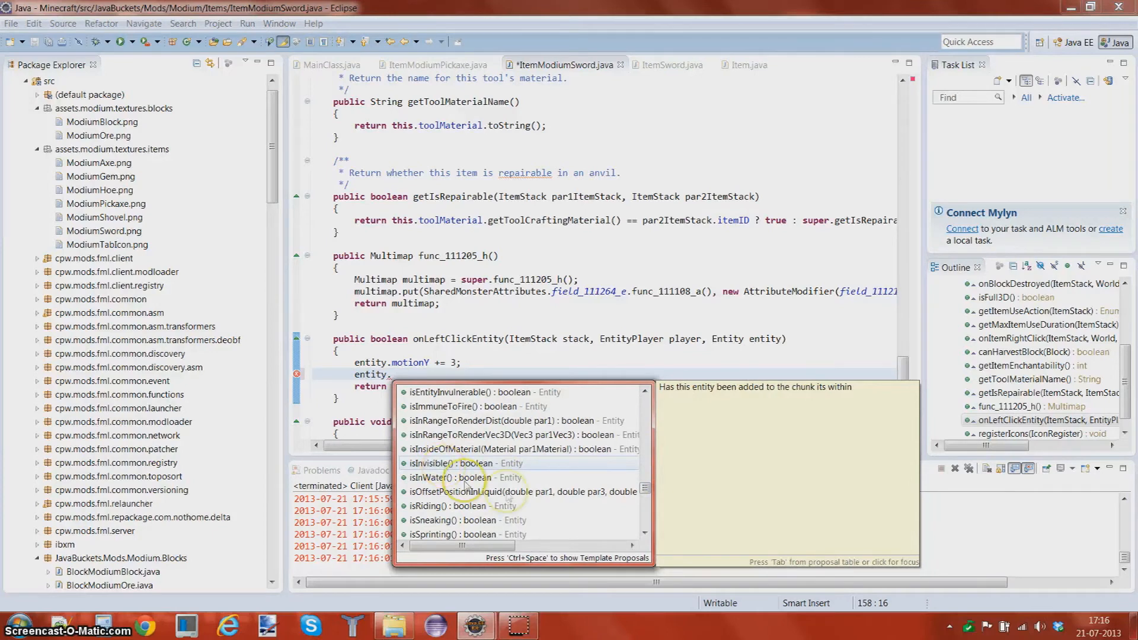
Remove the unfinished 'entity.' line so only the motionY boost and return true remain, saved
left_click(645, 550)
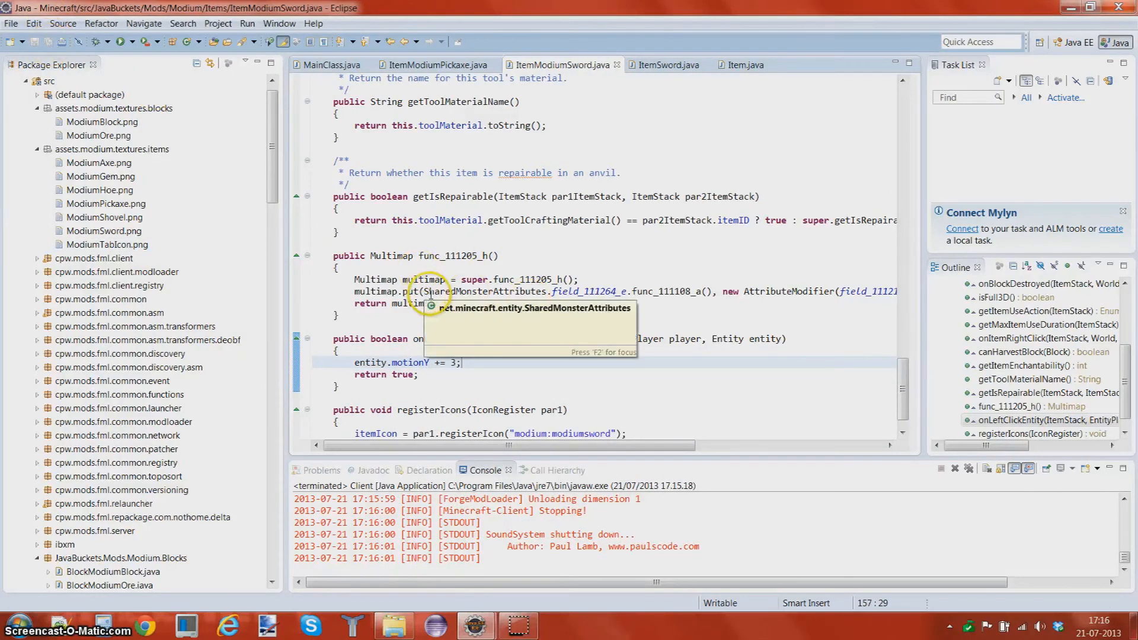
mouse_move(378, 378)
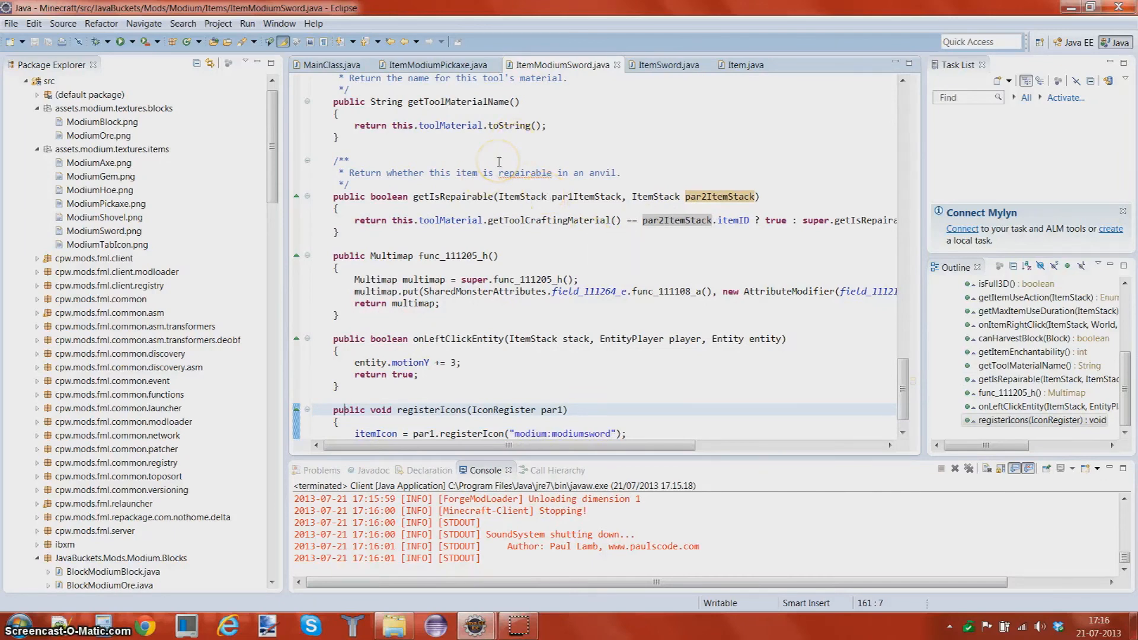
mouse_move(891, 275)
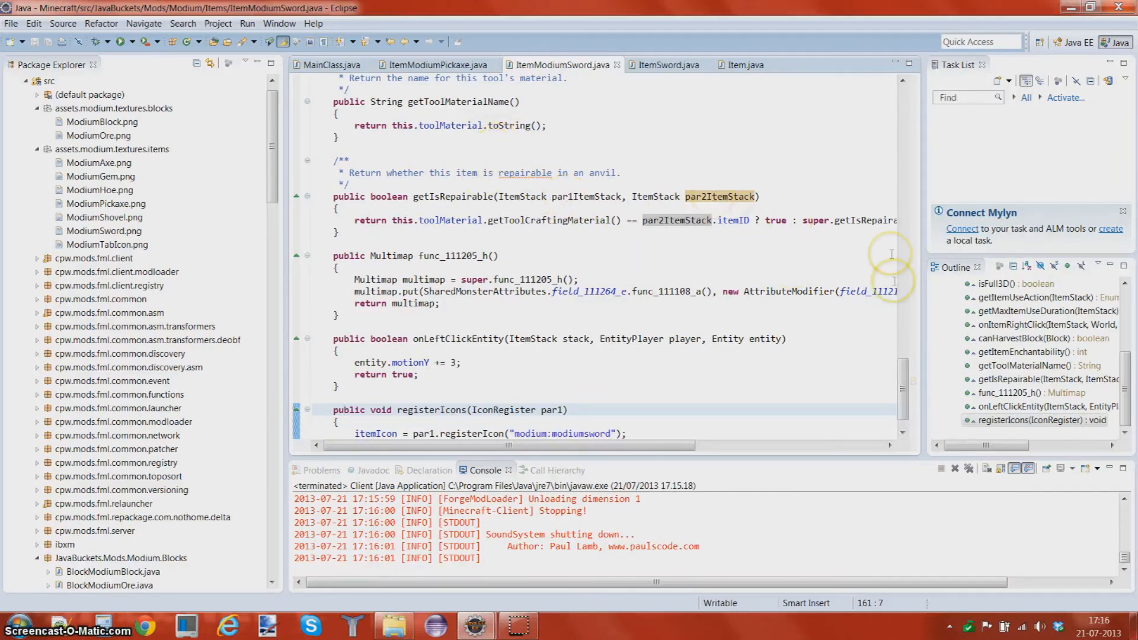